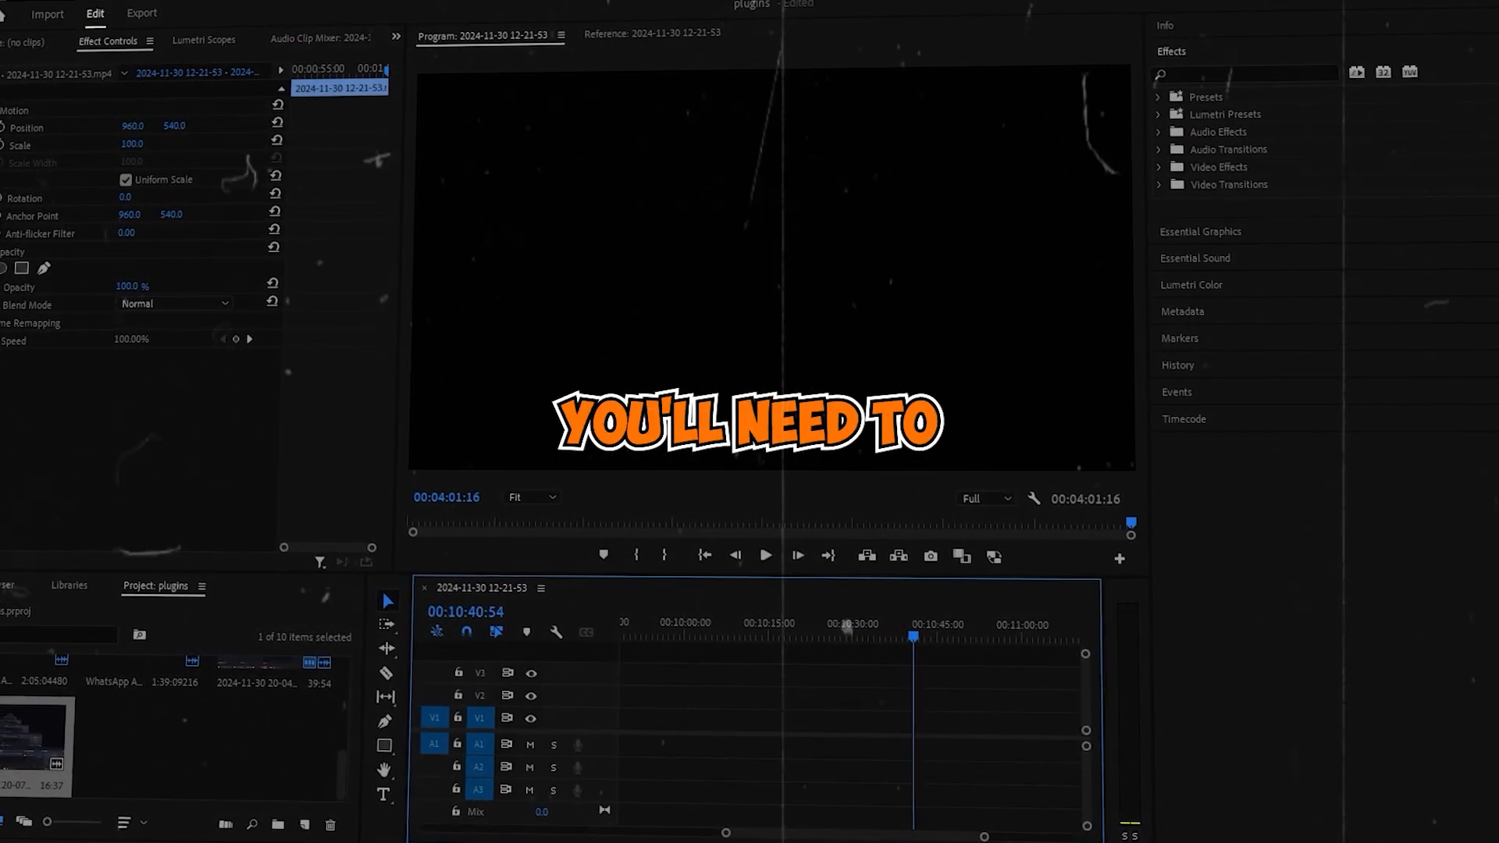
Step: Switch to Chrome and open the SK Tadas free presets page at free.sktadas.com
click(779, 560)
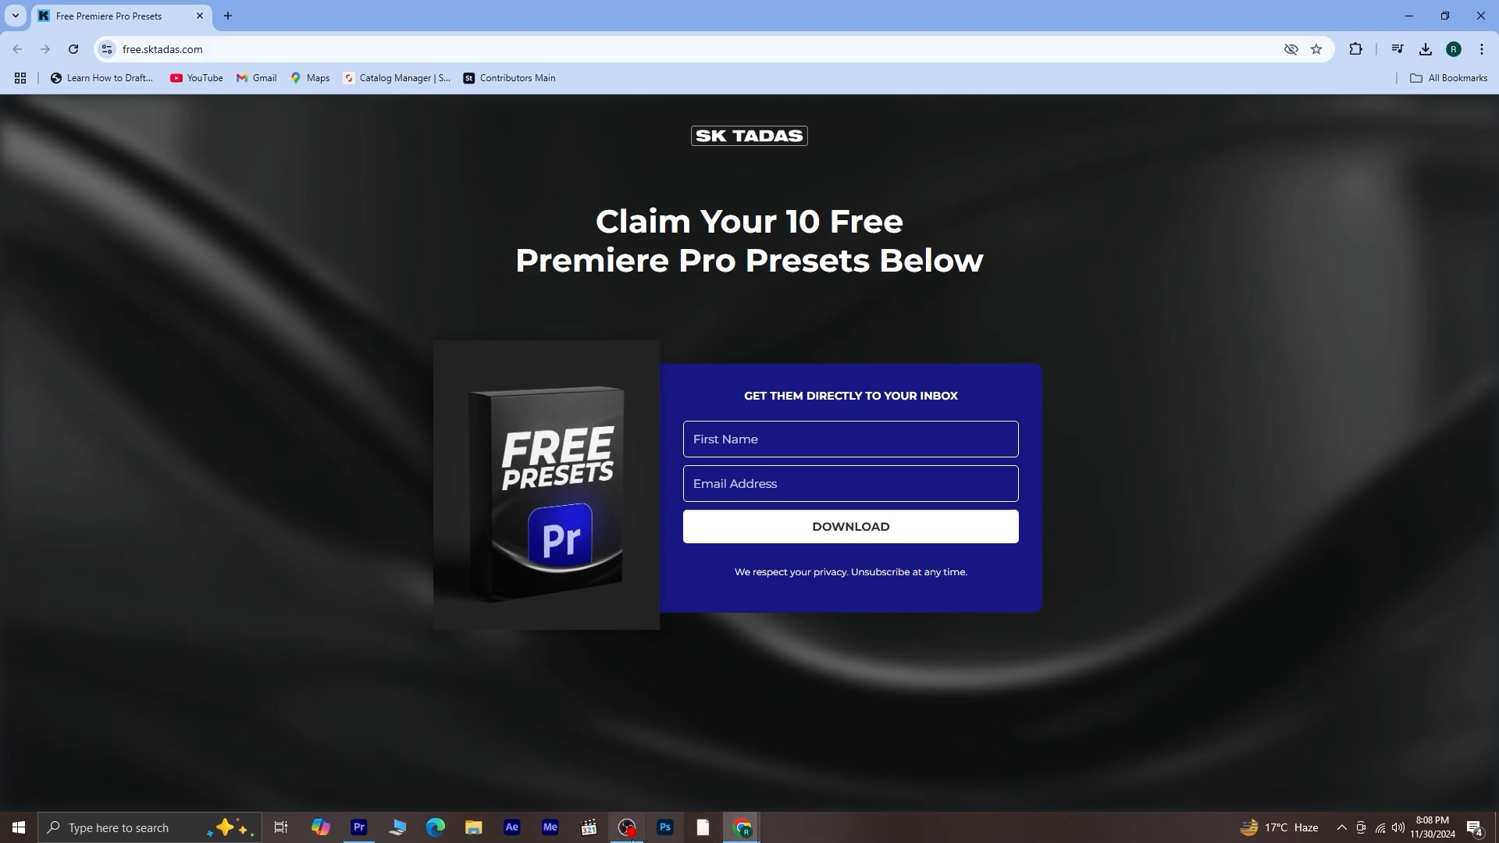
Step: Open the 'Claim Your 10 Free Presets Here!' email from SK Tadas in Gmail
click(848, 527)
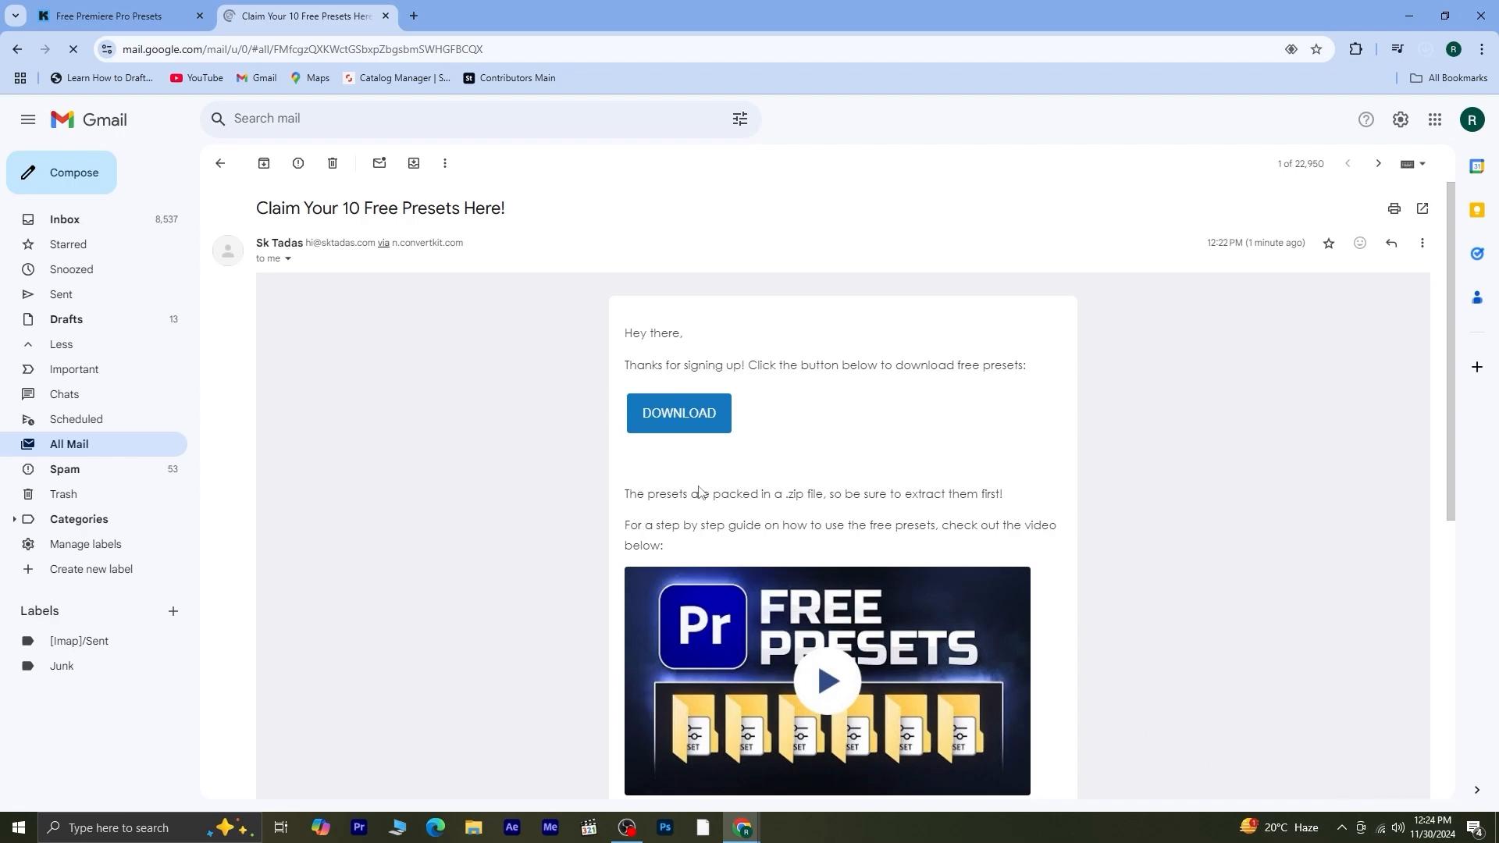
mouse_move(1334, 43)
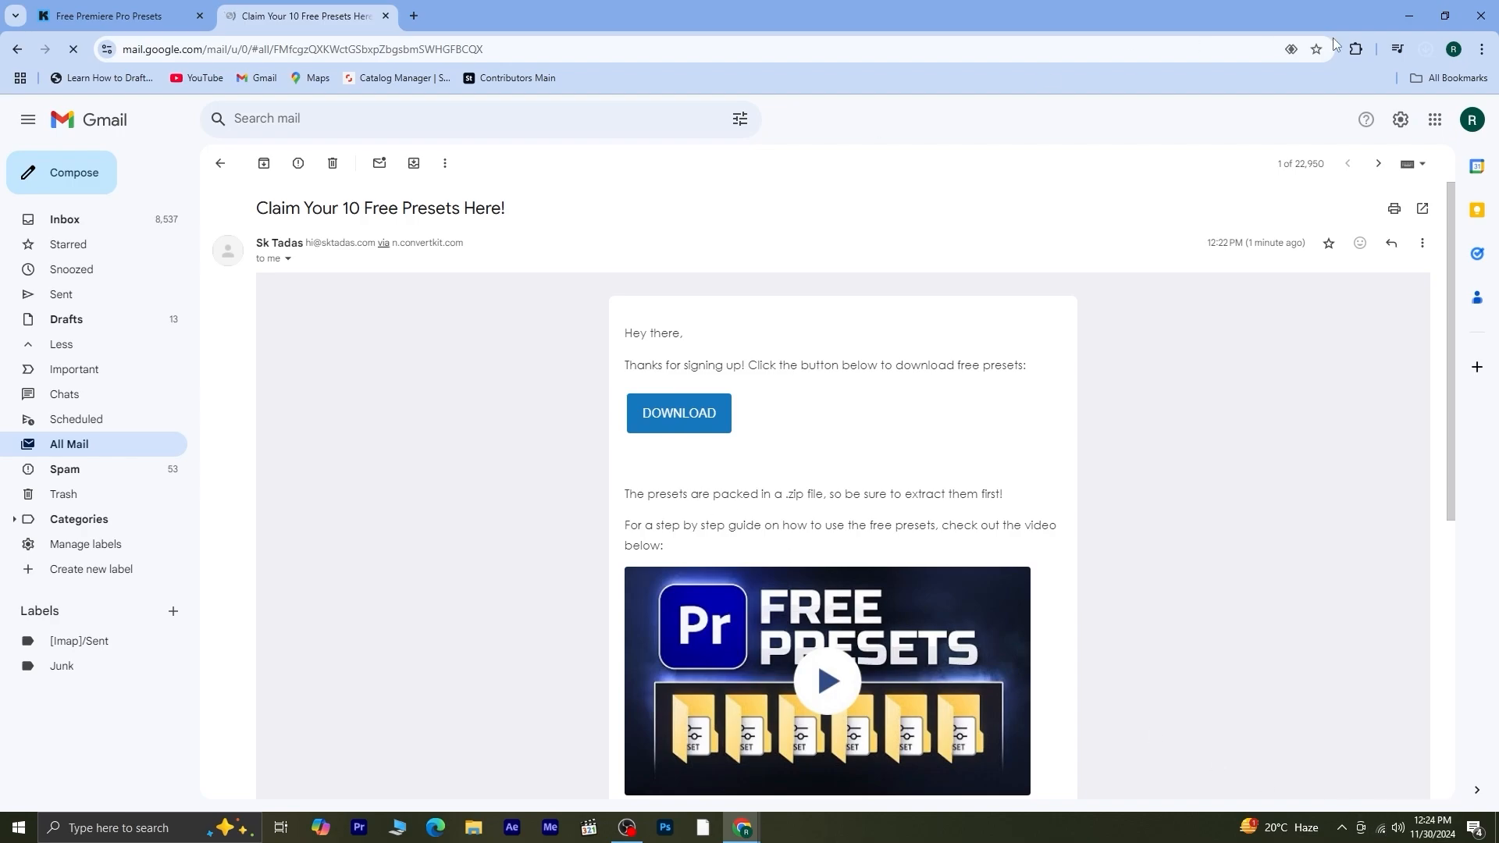
Step: Import SkTadas 10 Free Presets.prfpset into the Effects panel's Presets folder
click(358, 834)
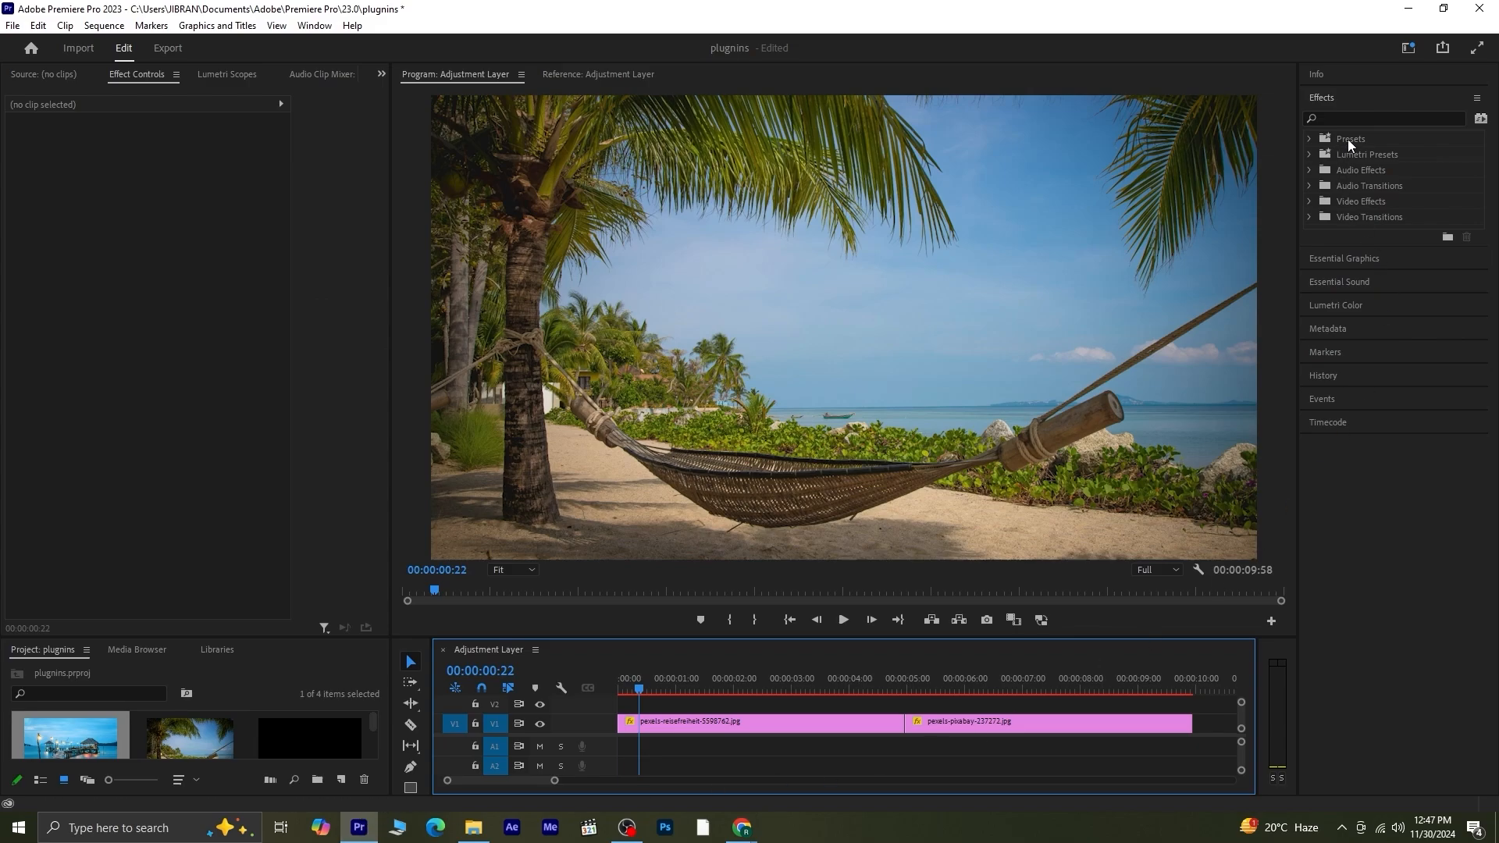
right_click(1350, 139)
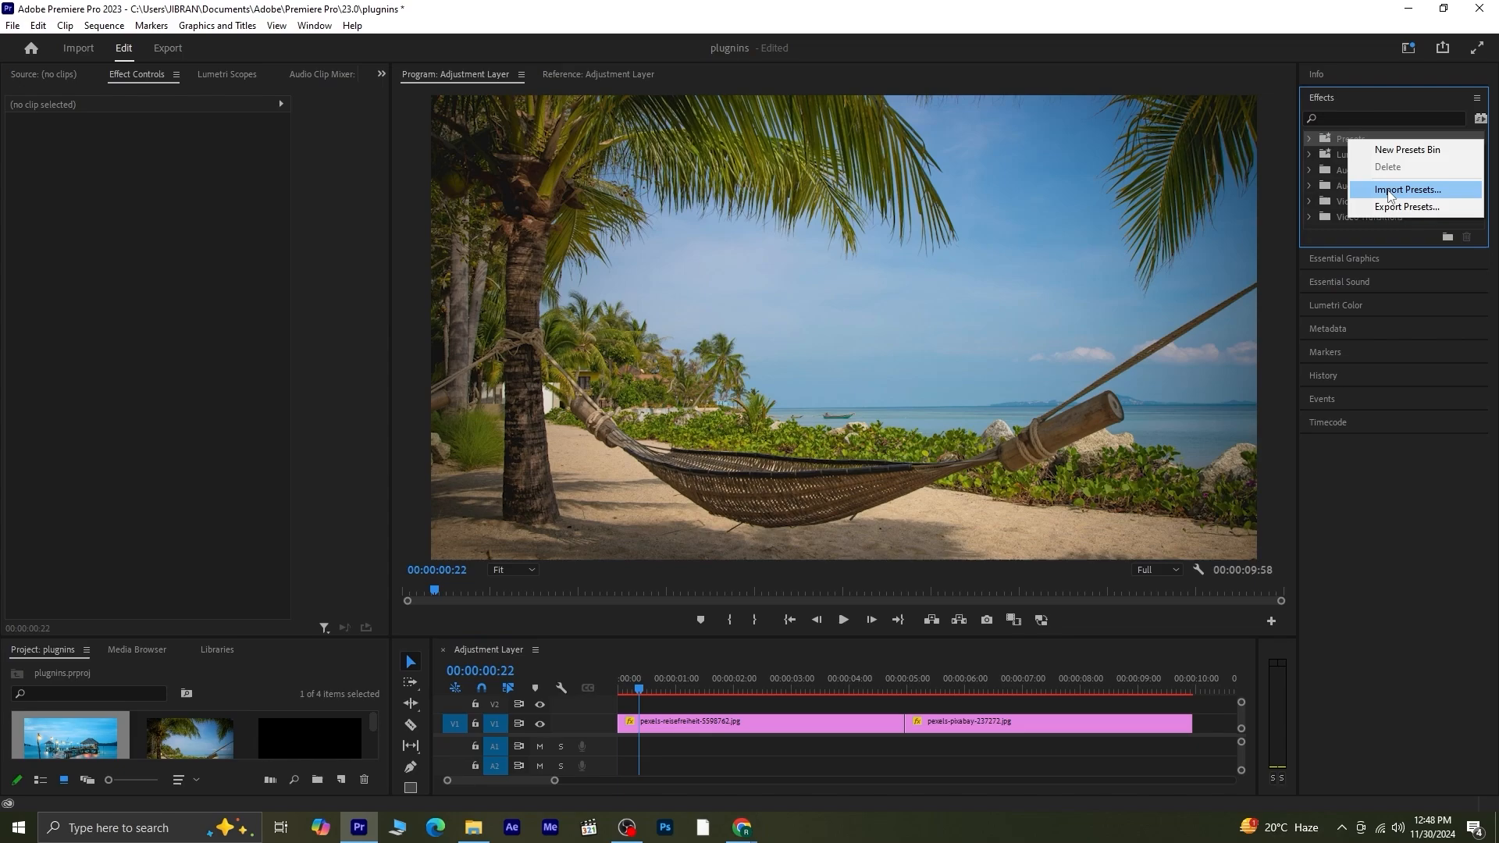
click(1406, 188)
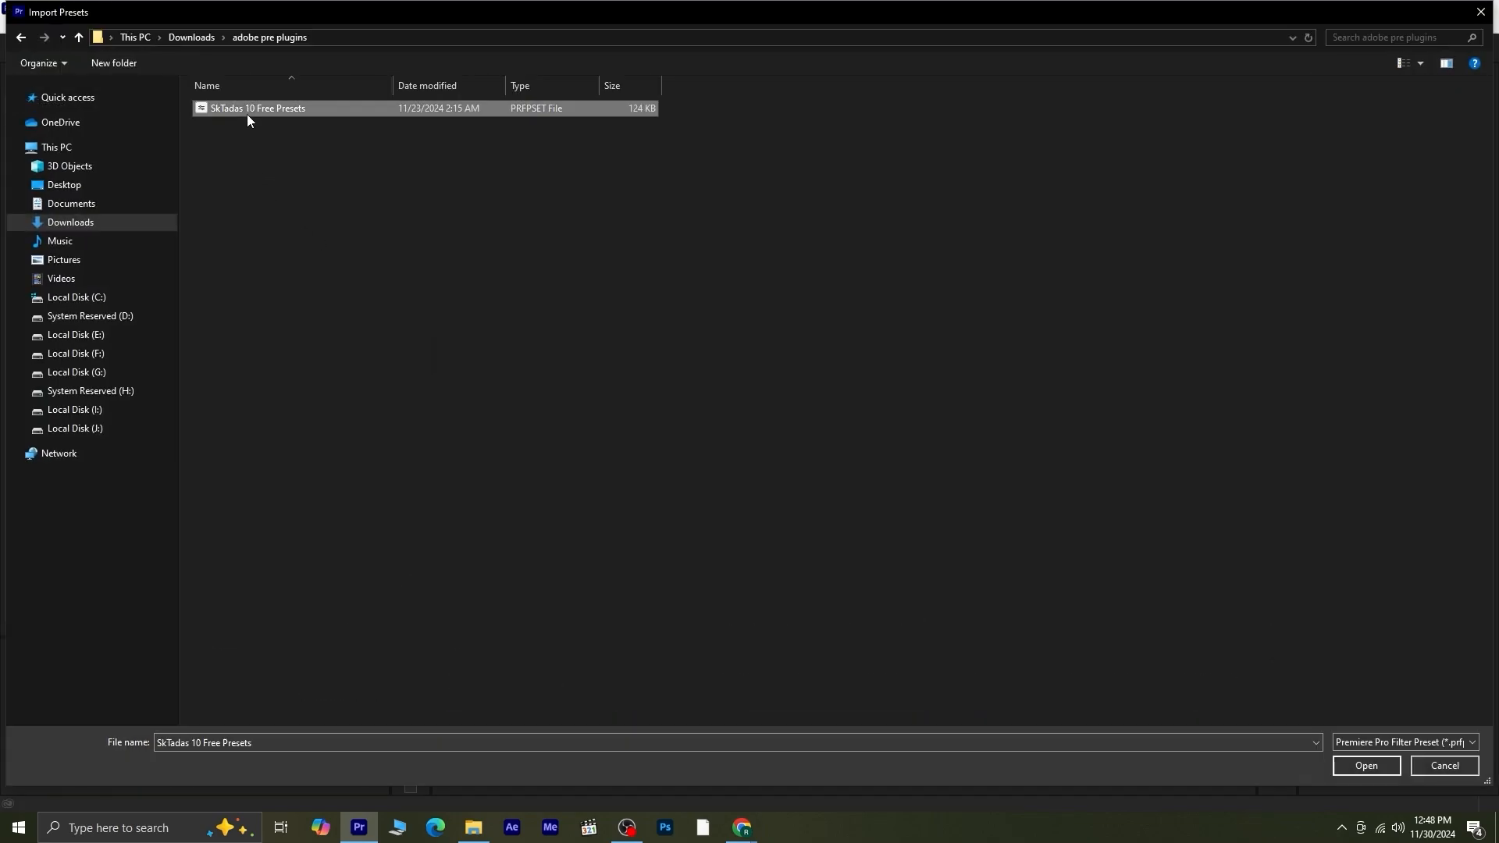
click(1366, 766)
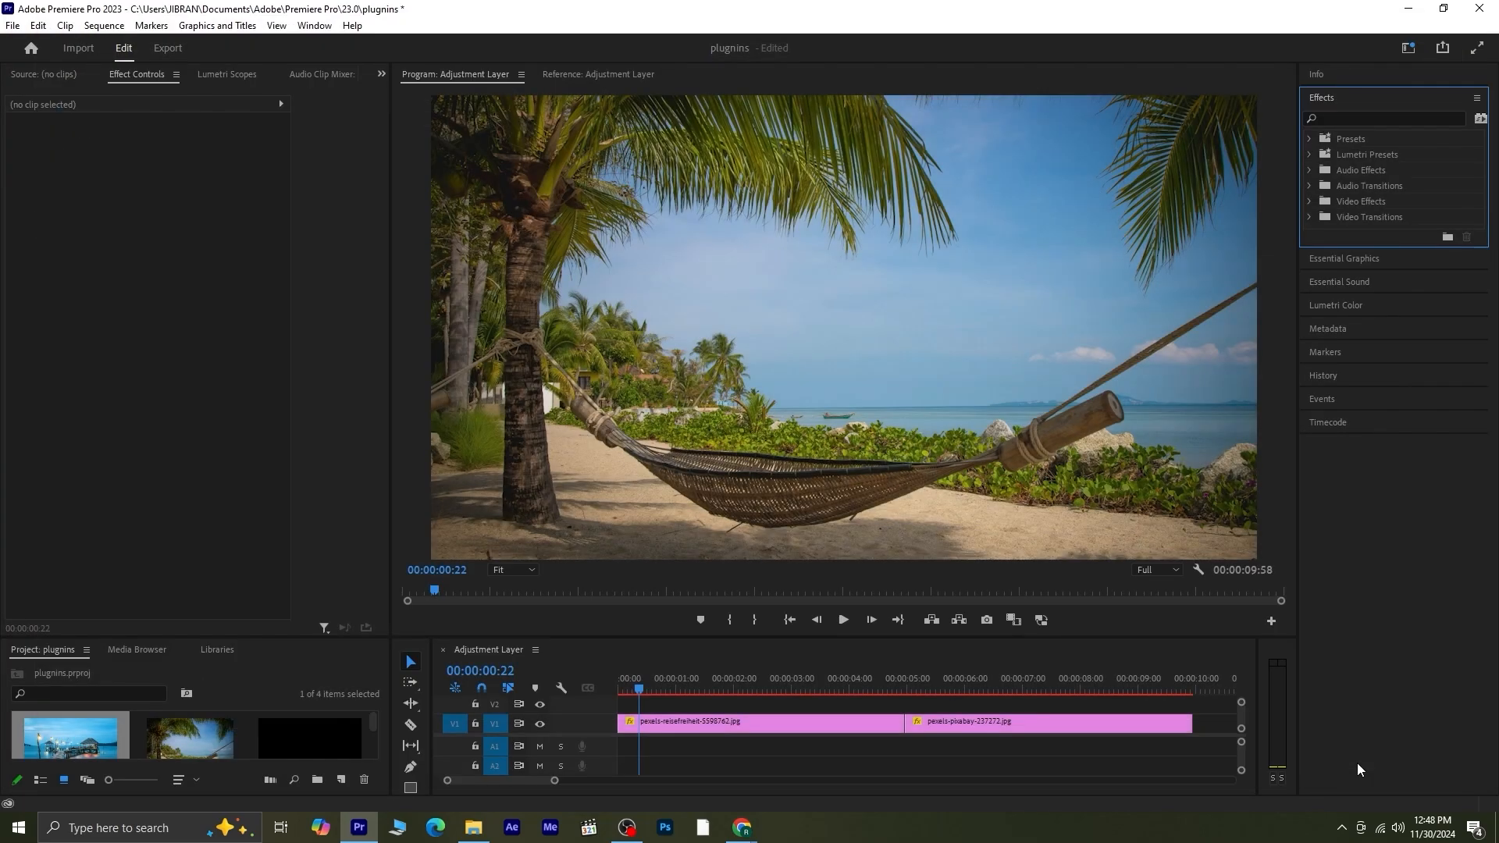
mouse_move(1343, 255)
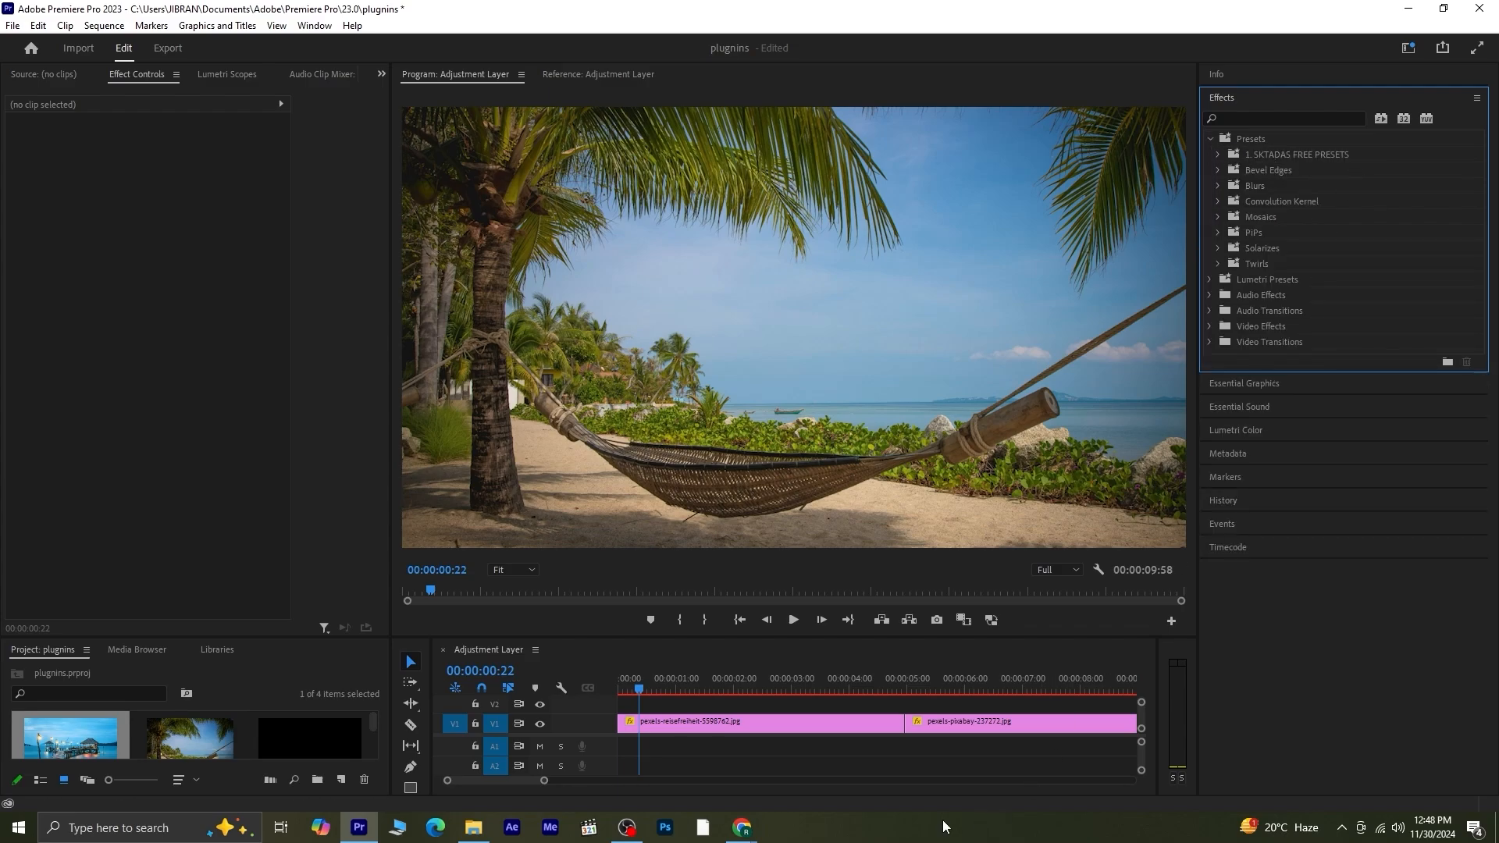
Step: Expand the SKTADAS presets bin and type the caption 'How about it'
click(1219, 154)
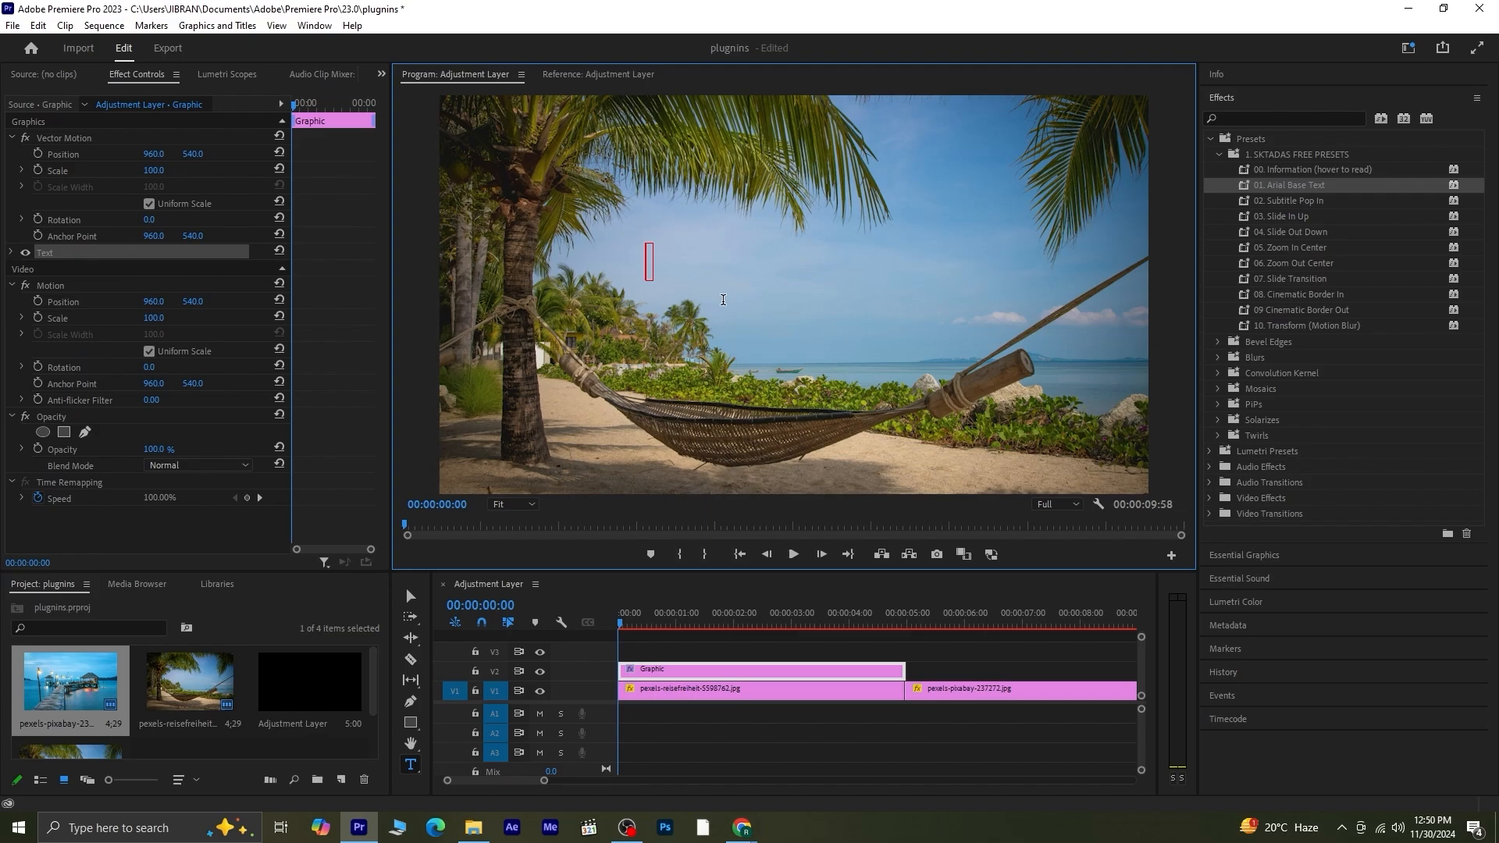
mouse_move(770, 581)
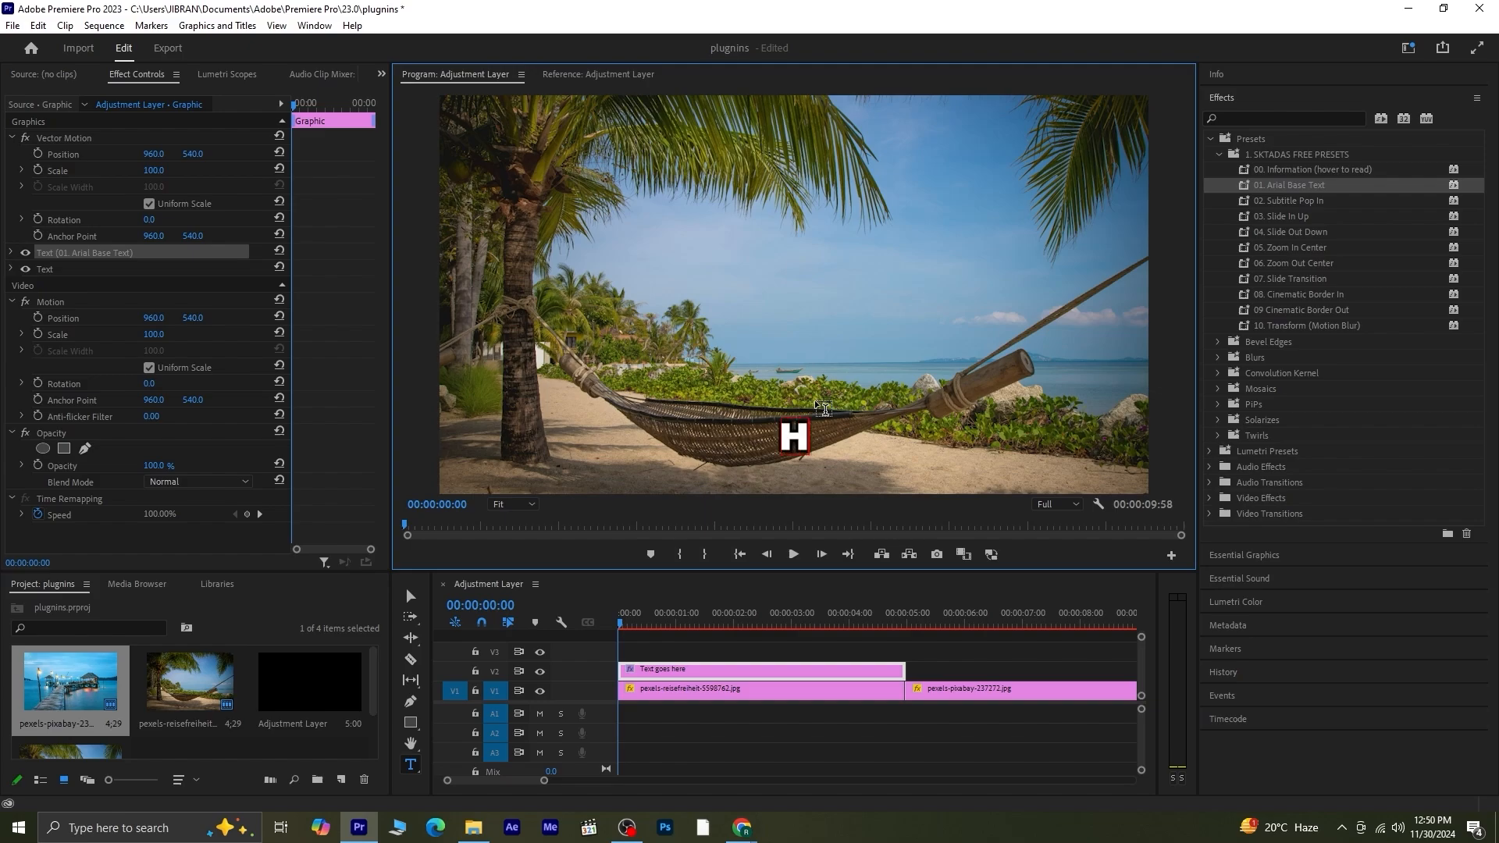
text(How about it)
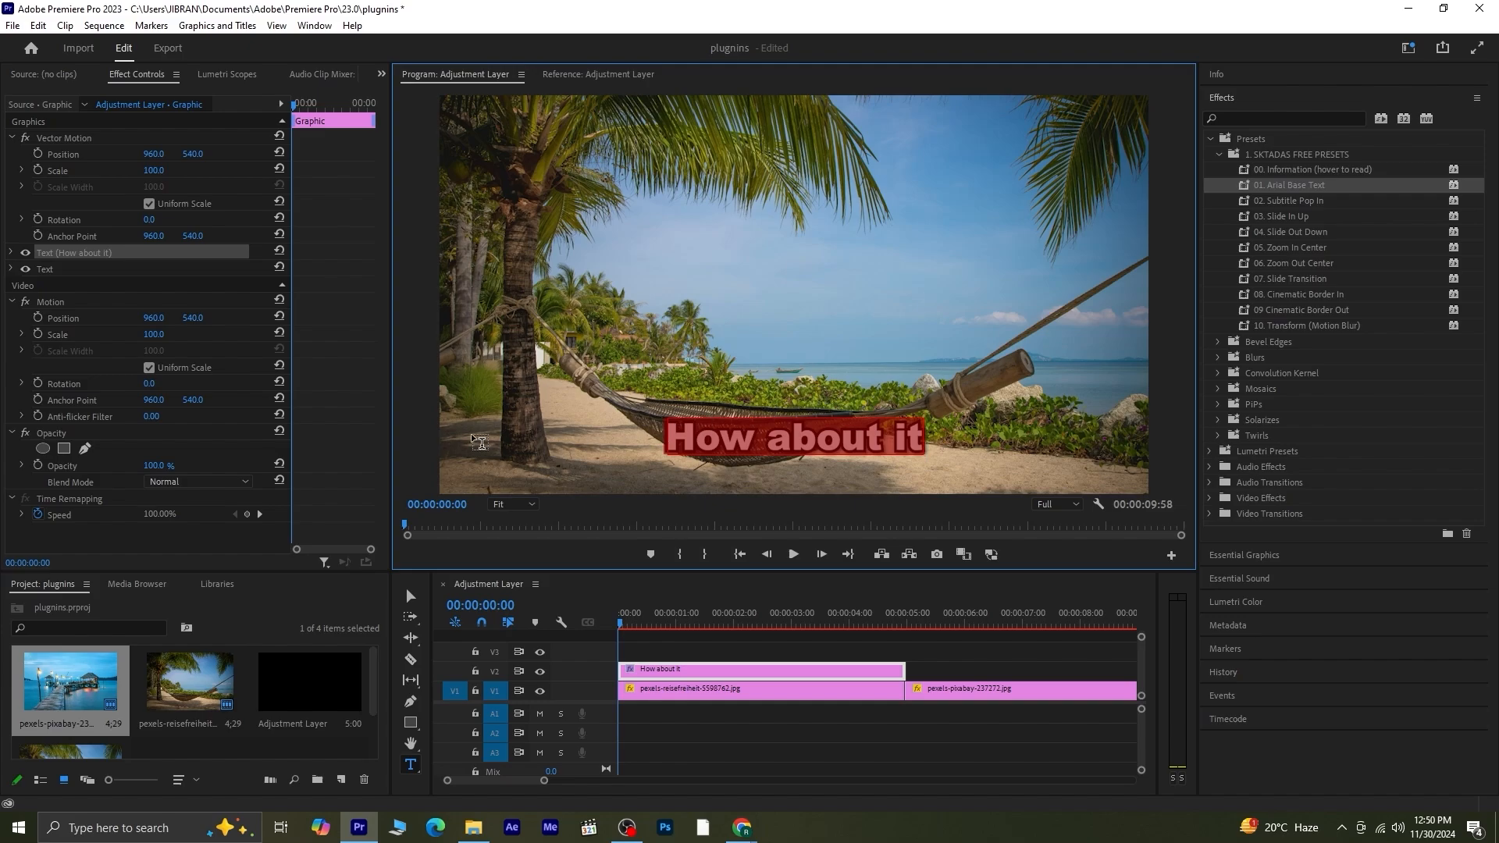
Step: Expand the title's appearance settings and turn off the text outline
click(10, 252)
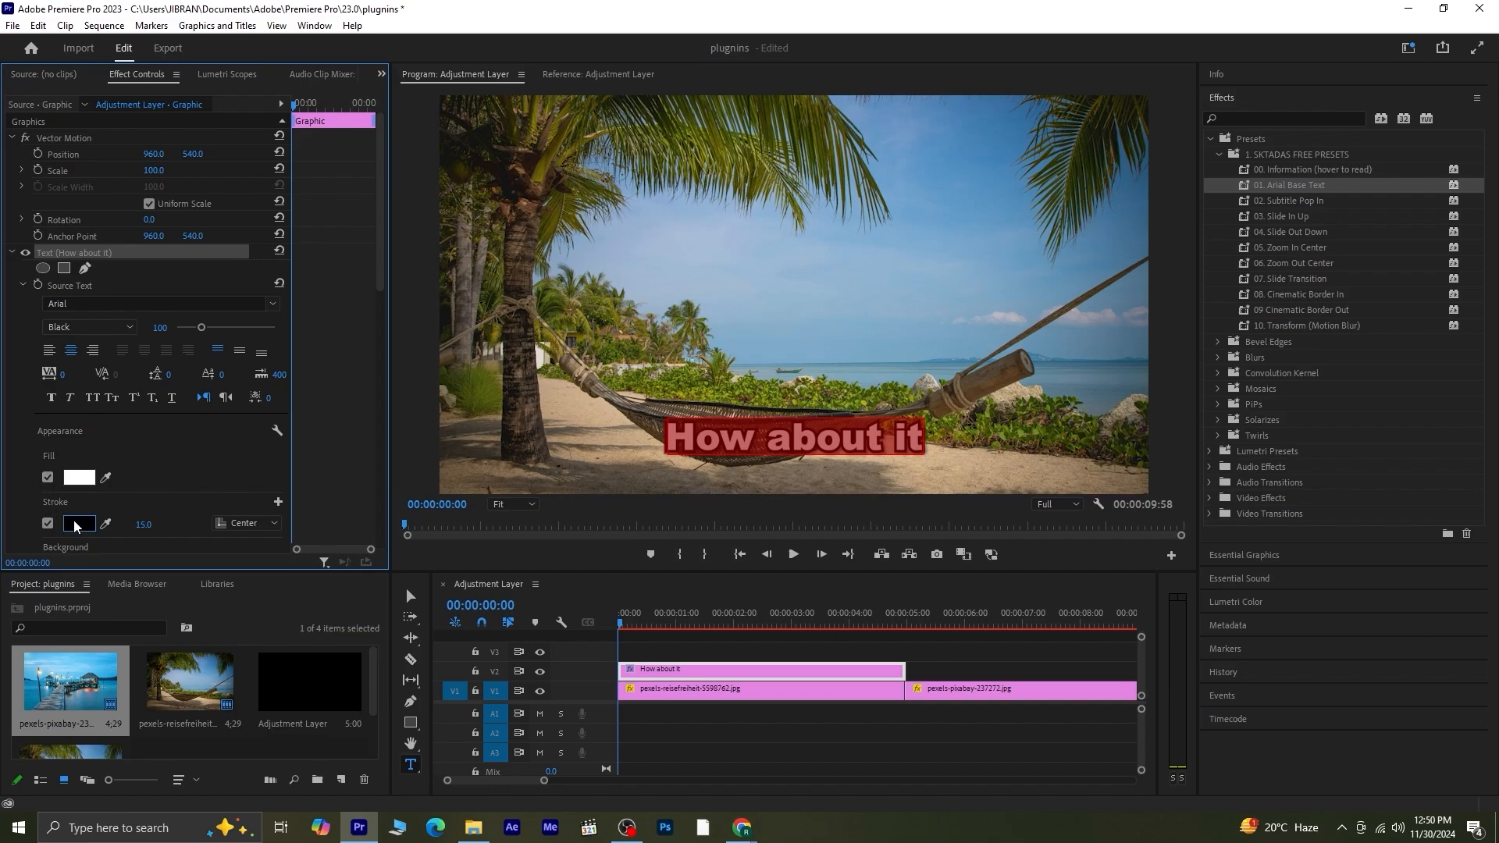
click(48, 523)
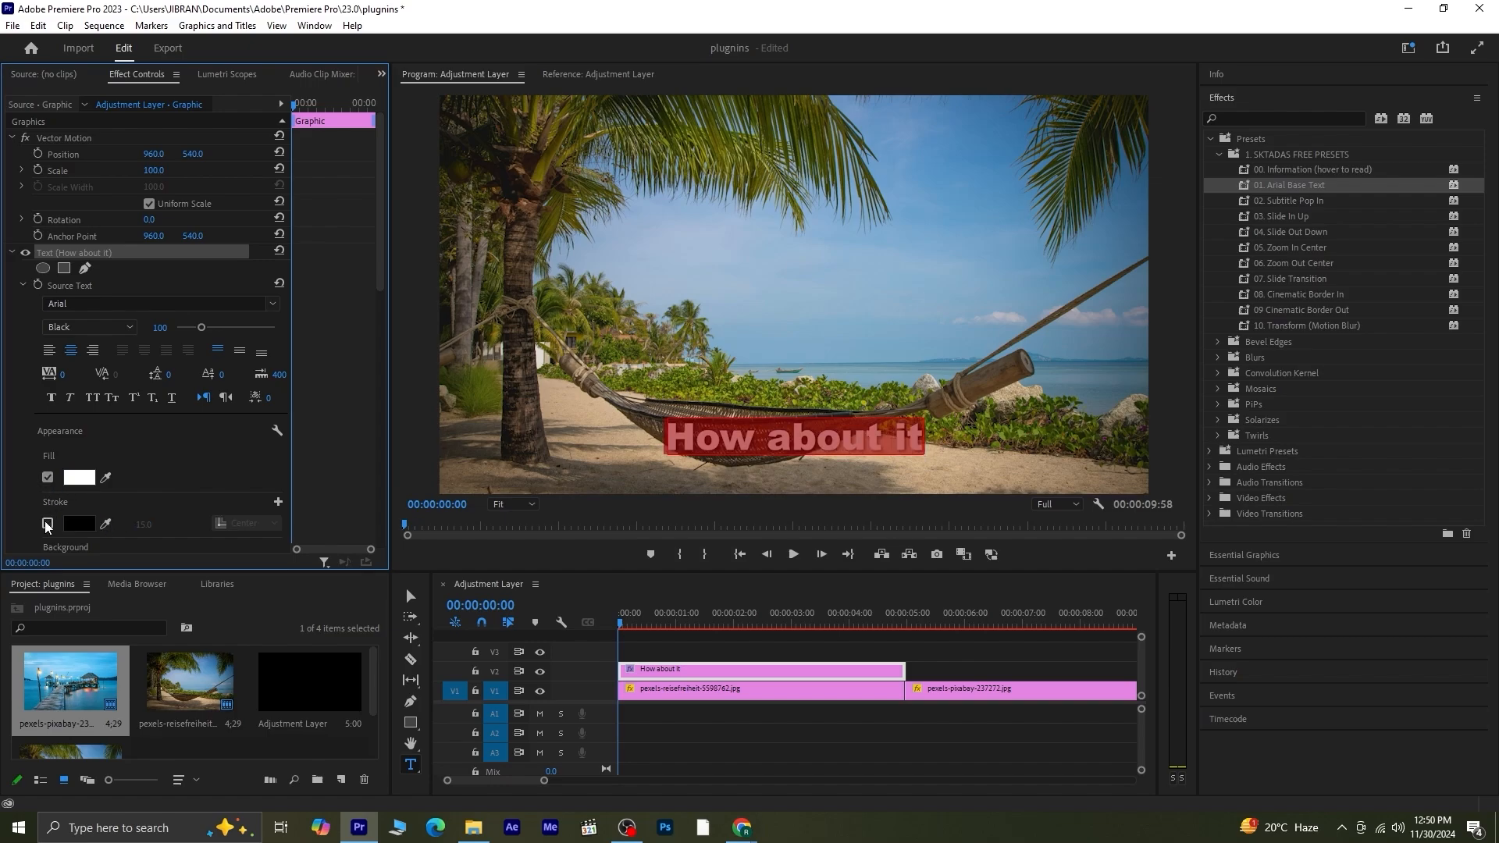
click(47, 523)
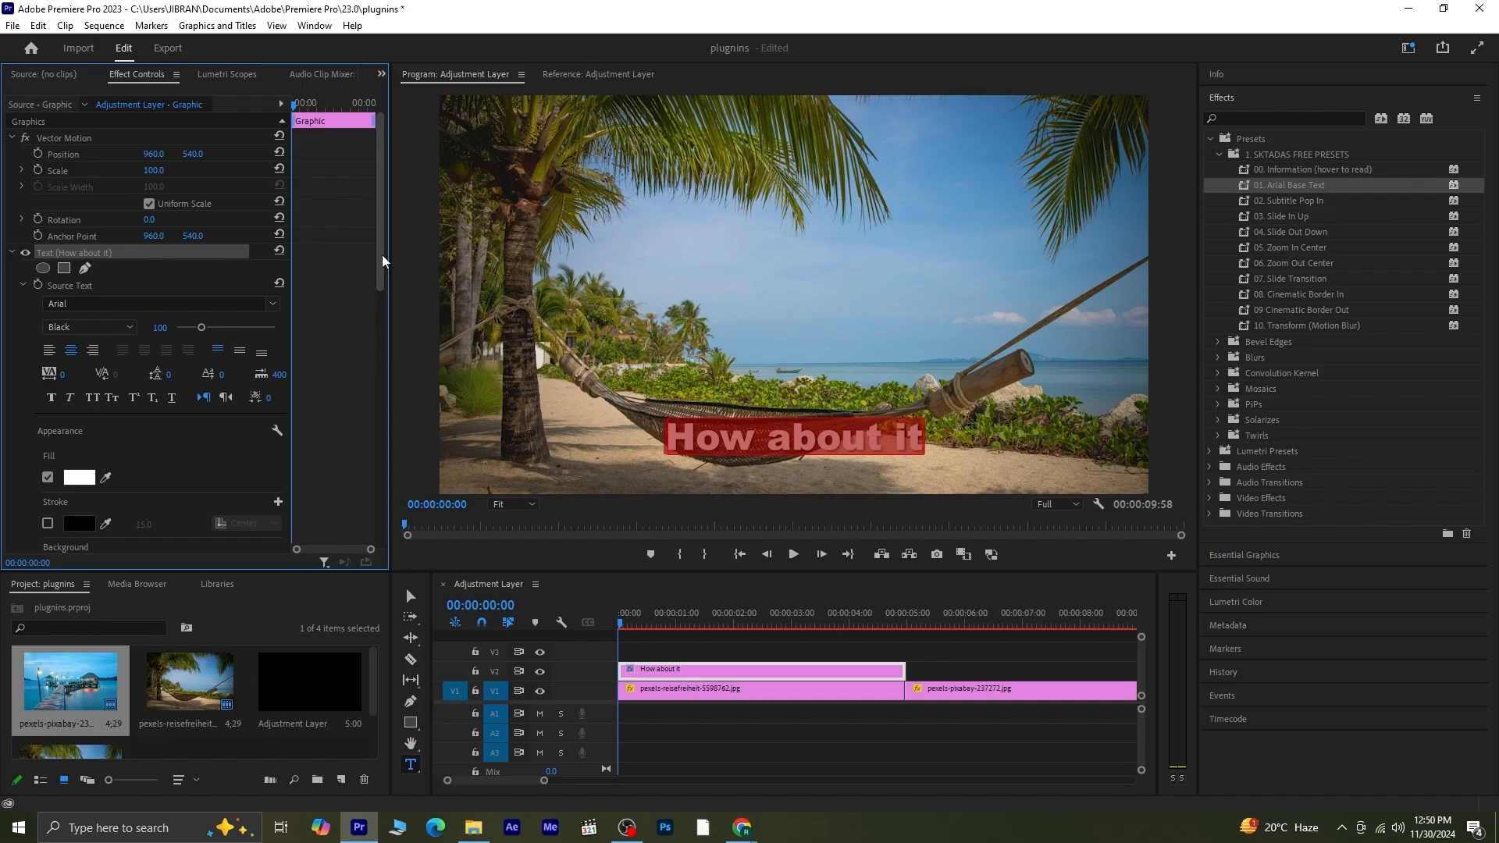
scroll(down, 3)
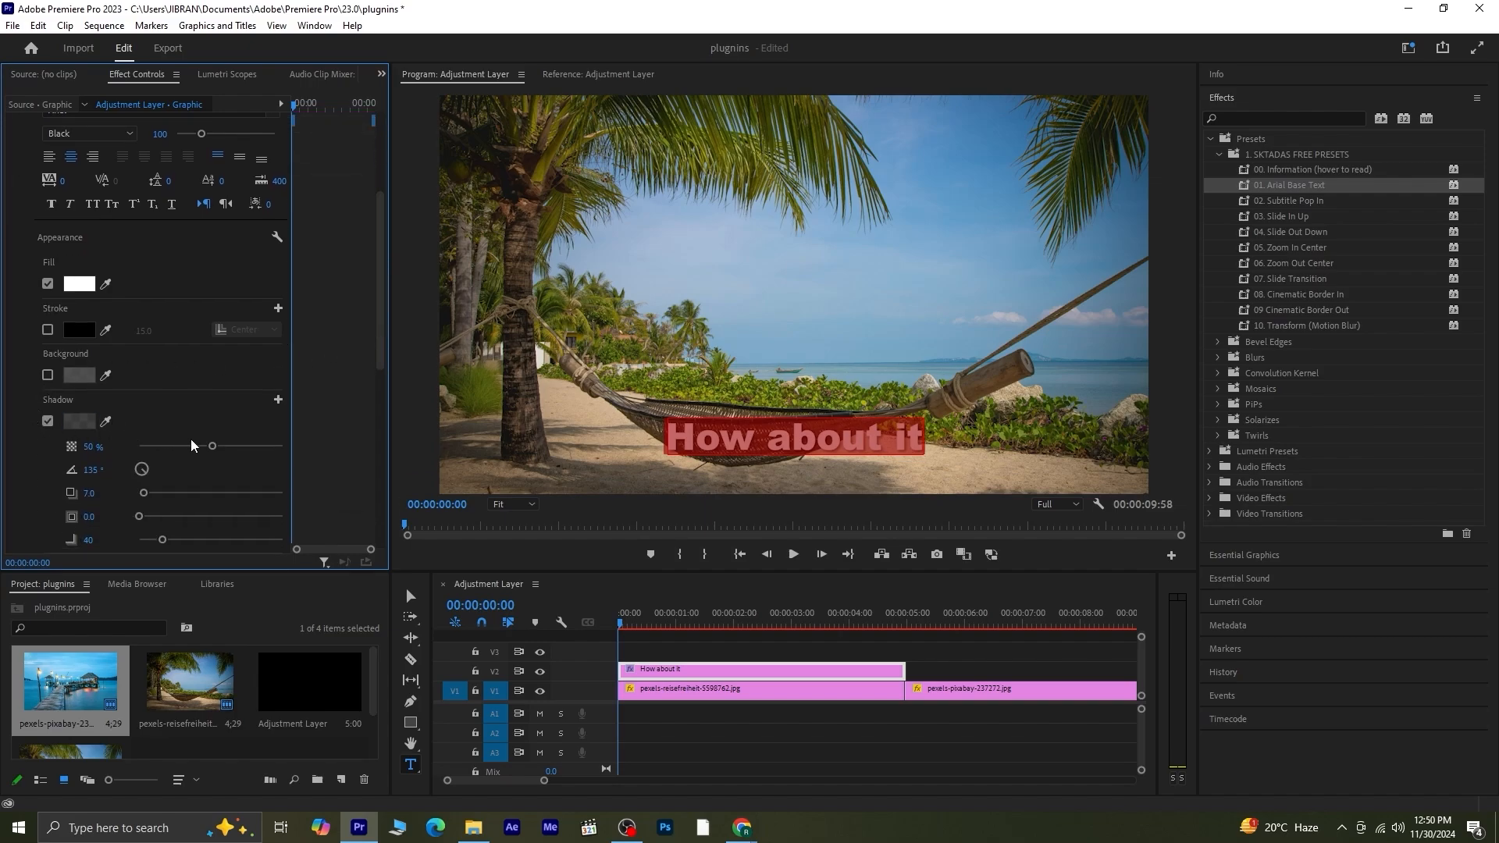
scroll(up, 3)
text(a)
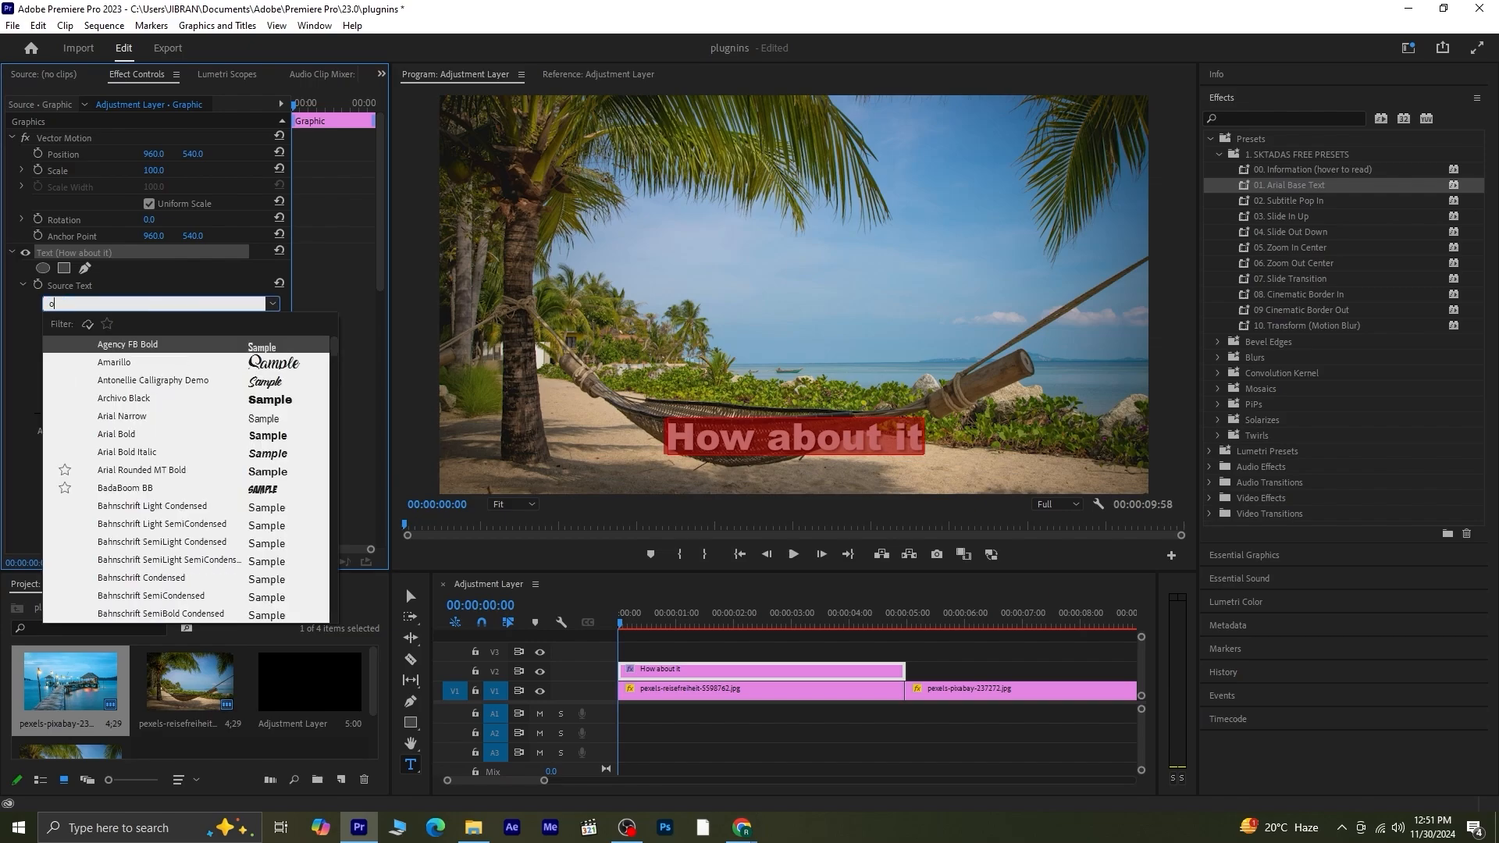
Step: Reduce the 'How about it' title's font size with the slider
text(b)
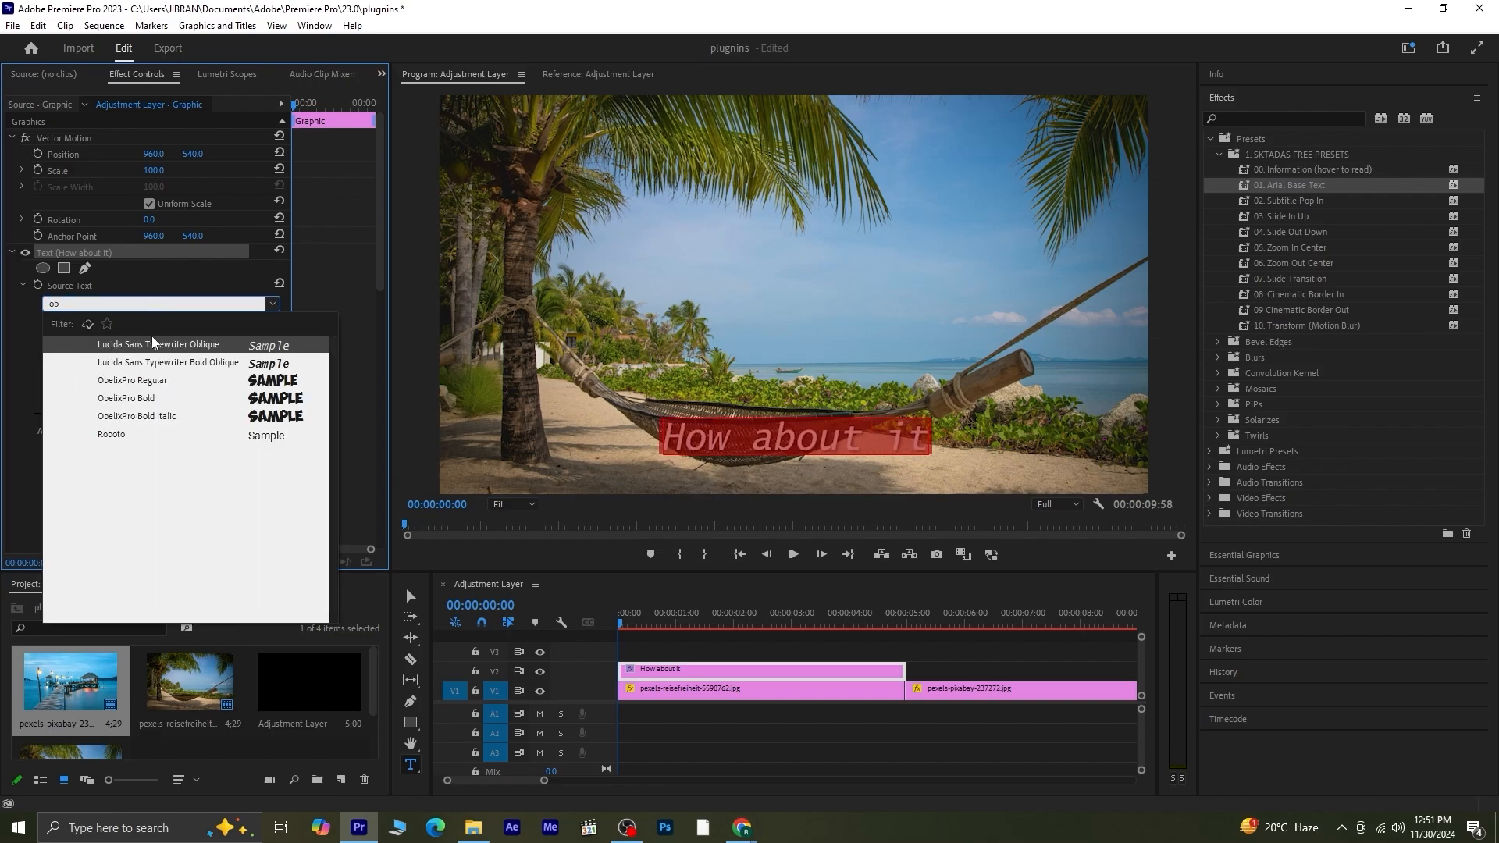
click(132, 380)
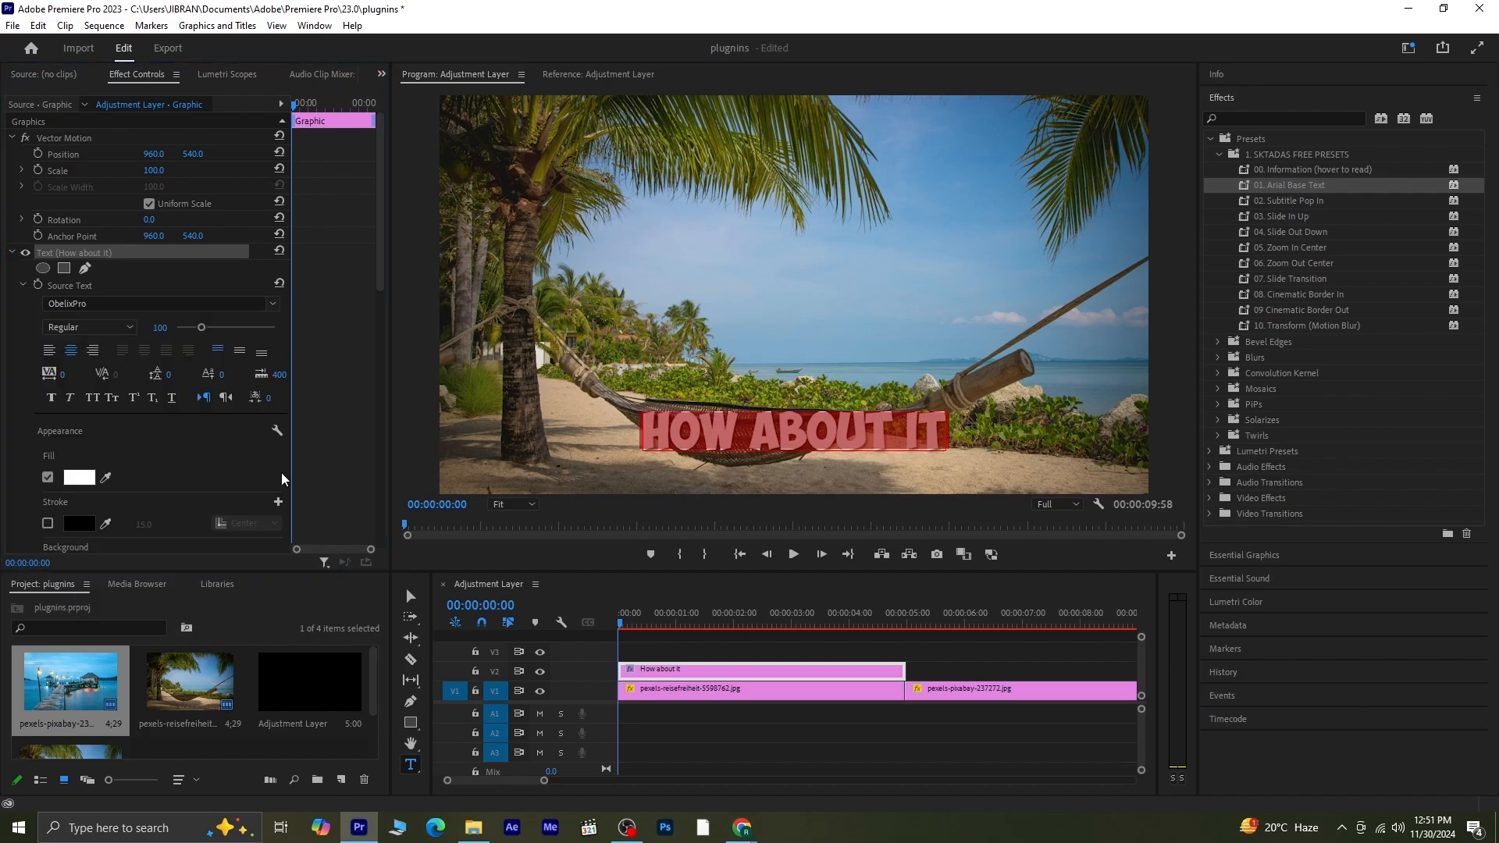
drag(204, 327, 201, 327)
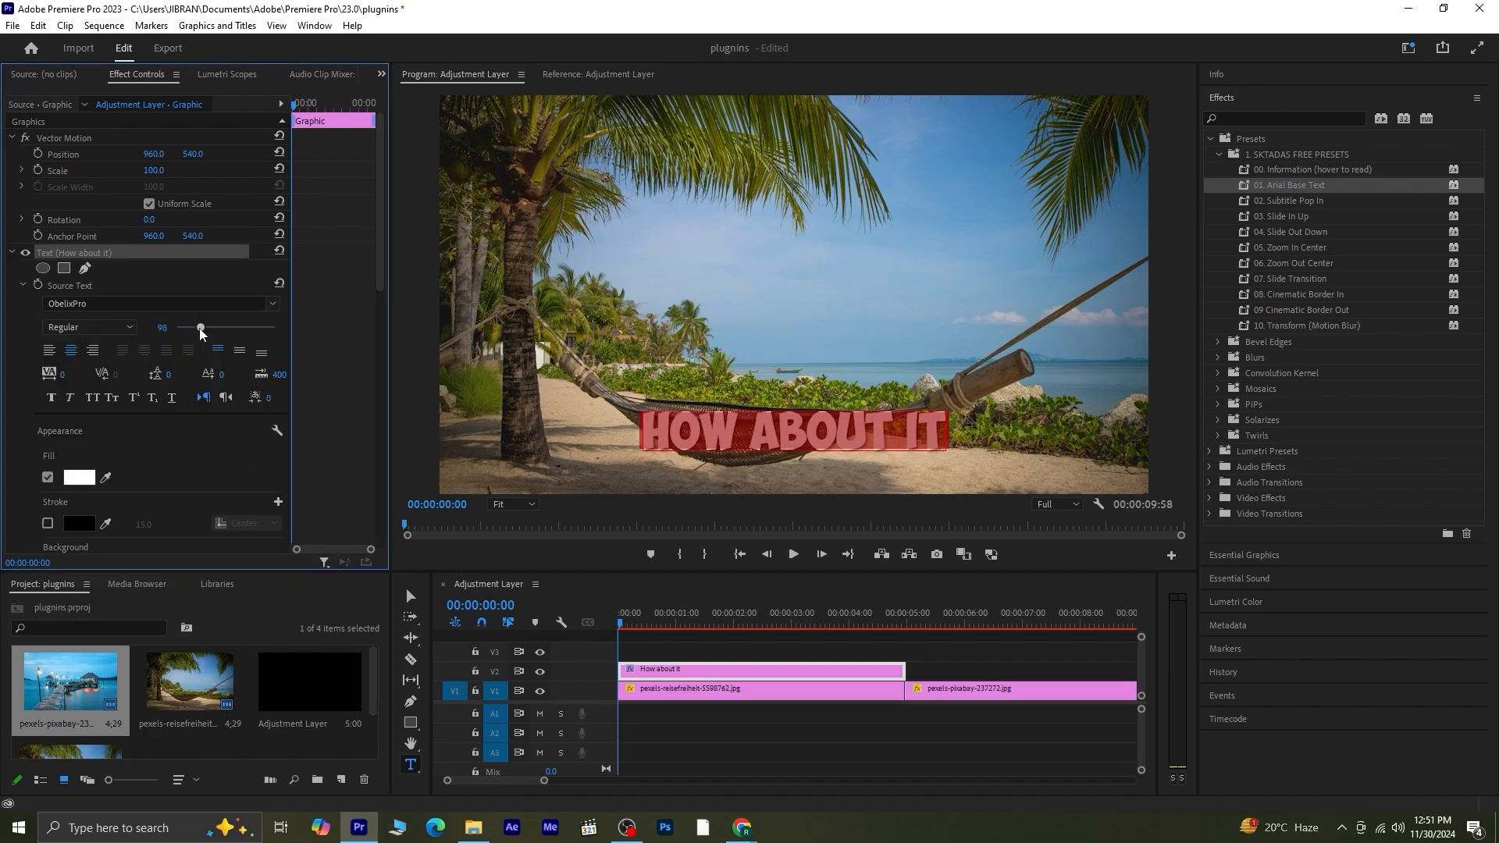
drag(201, 327, 195, 328)
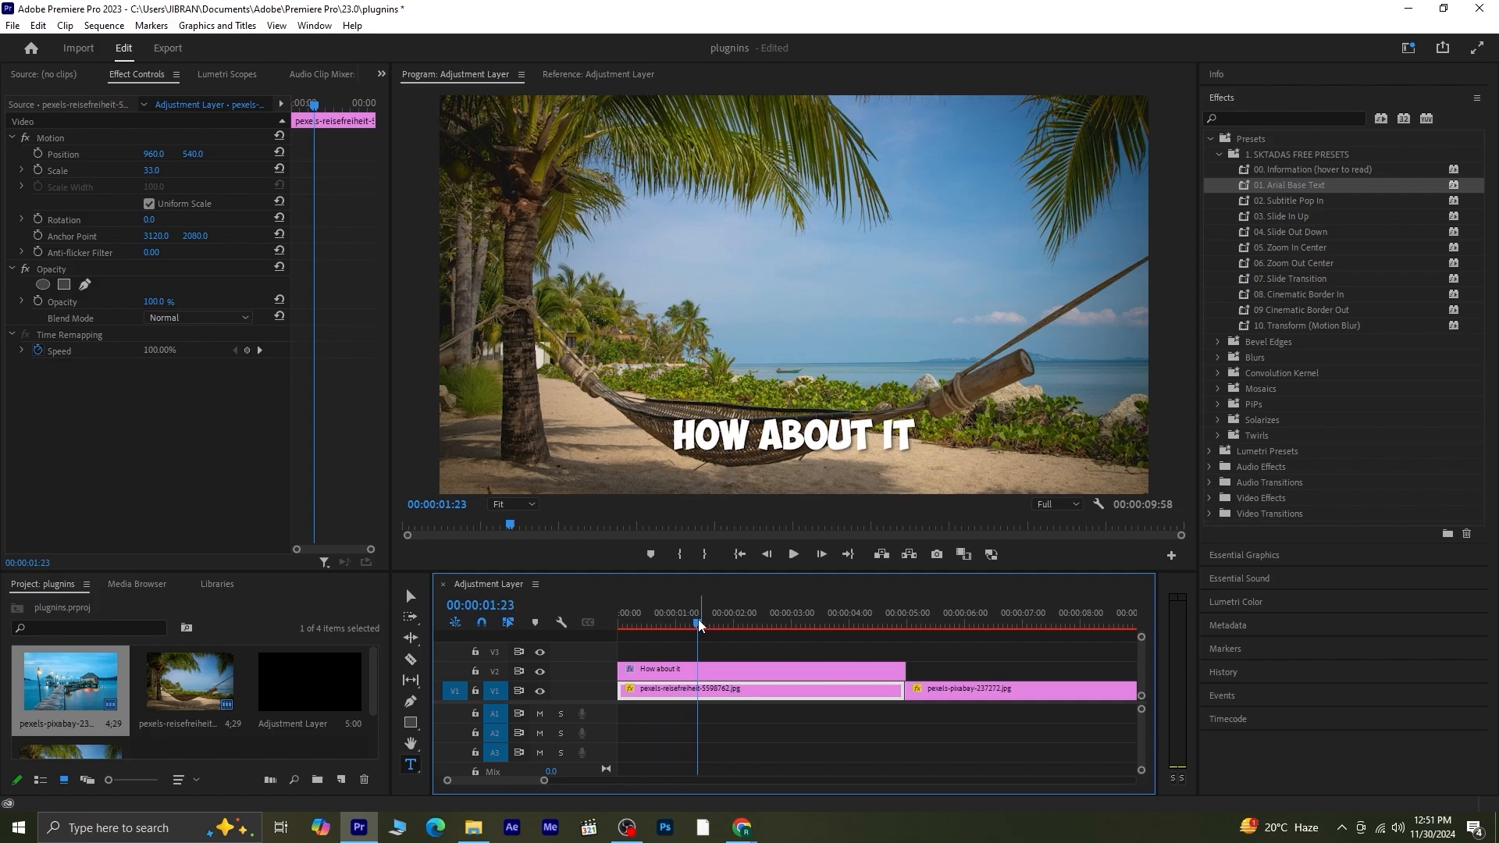
Step: Apply the 02. Subtitle Pop In preset to the title clip and preview it
click(663, 669)
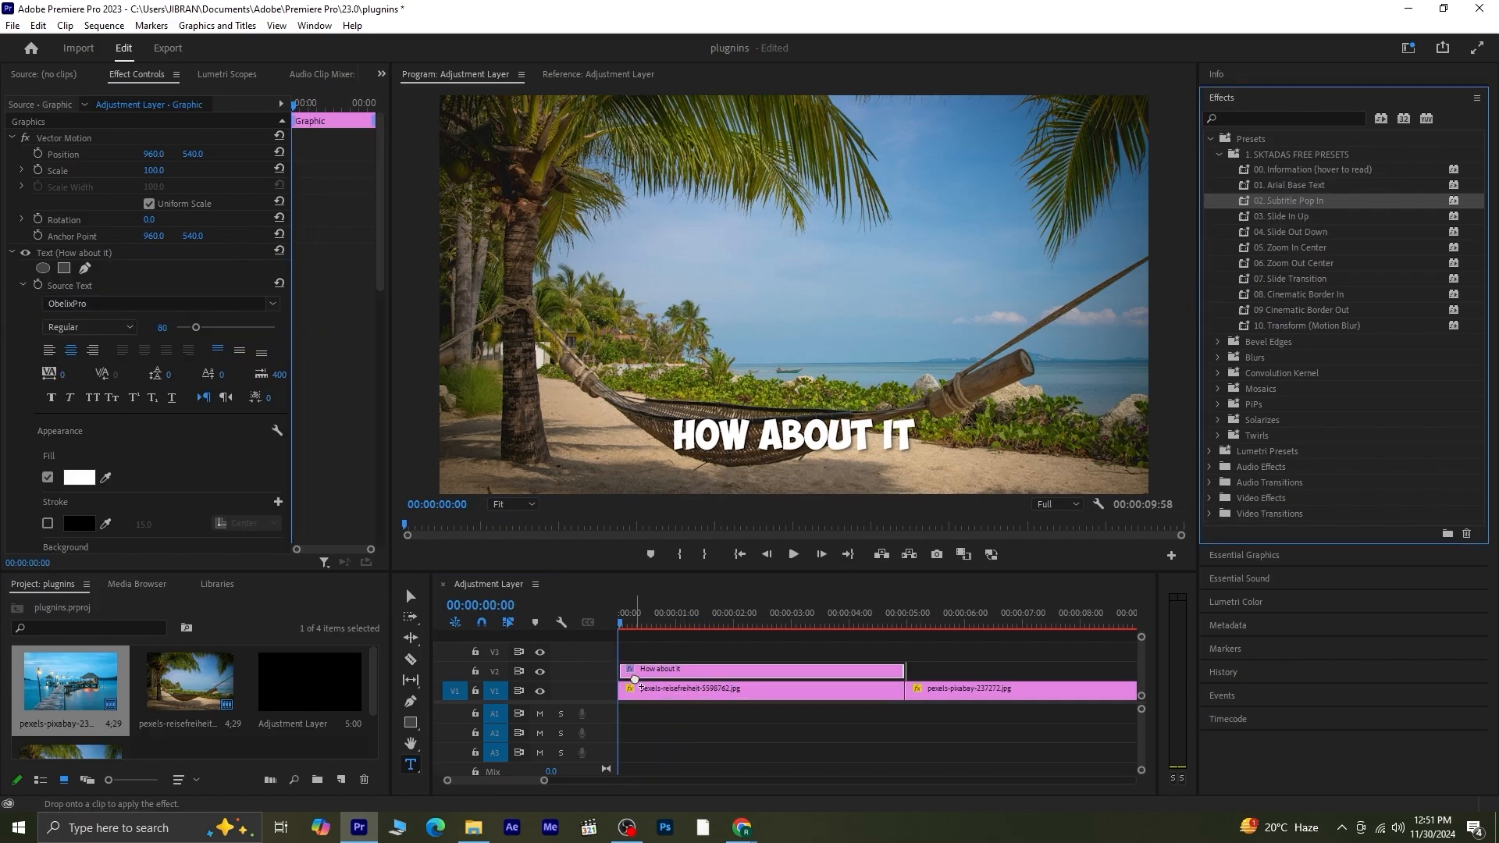
click(760, 690)
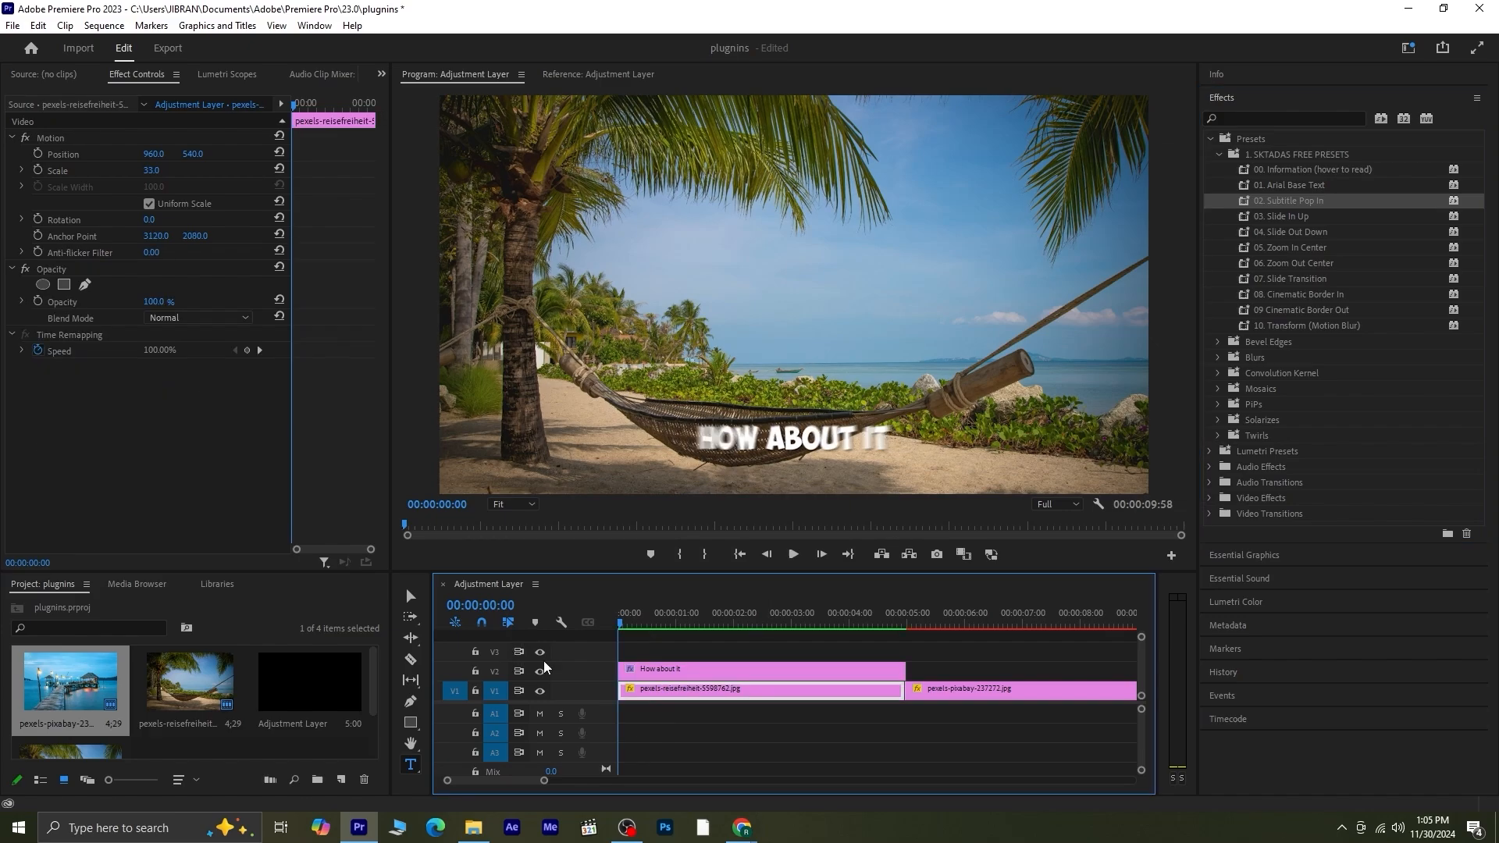
click(698, 625)
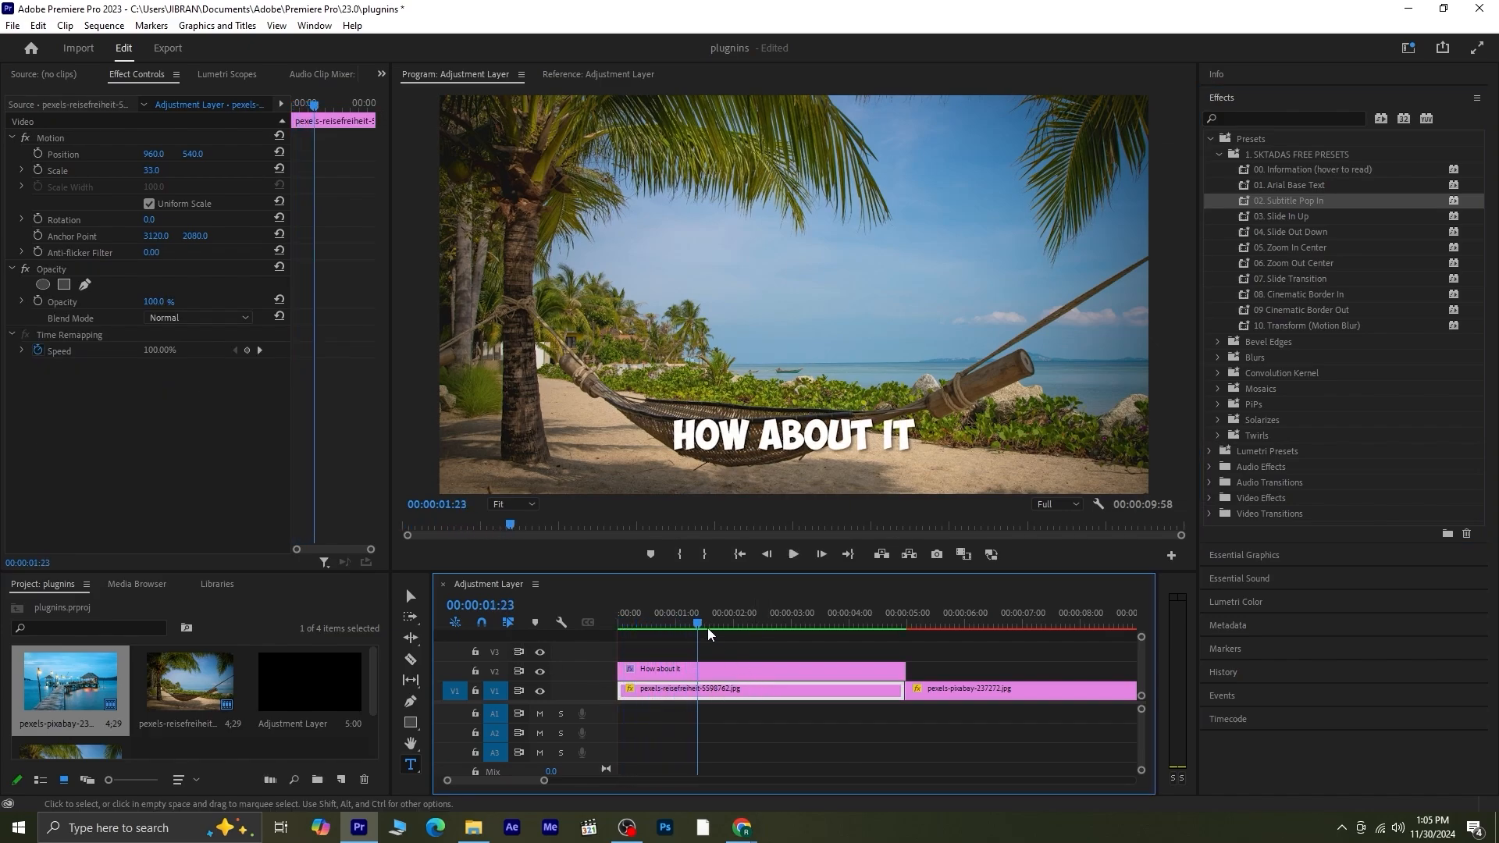
click(792, 554)
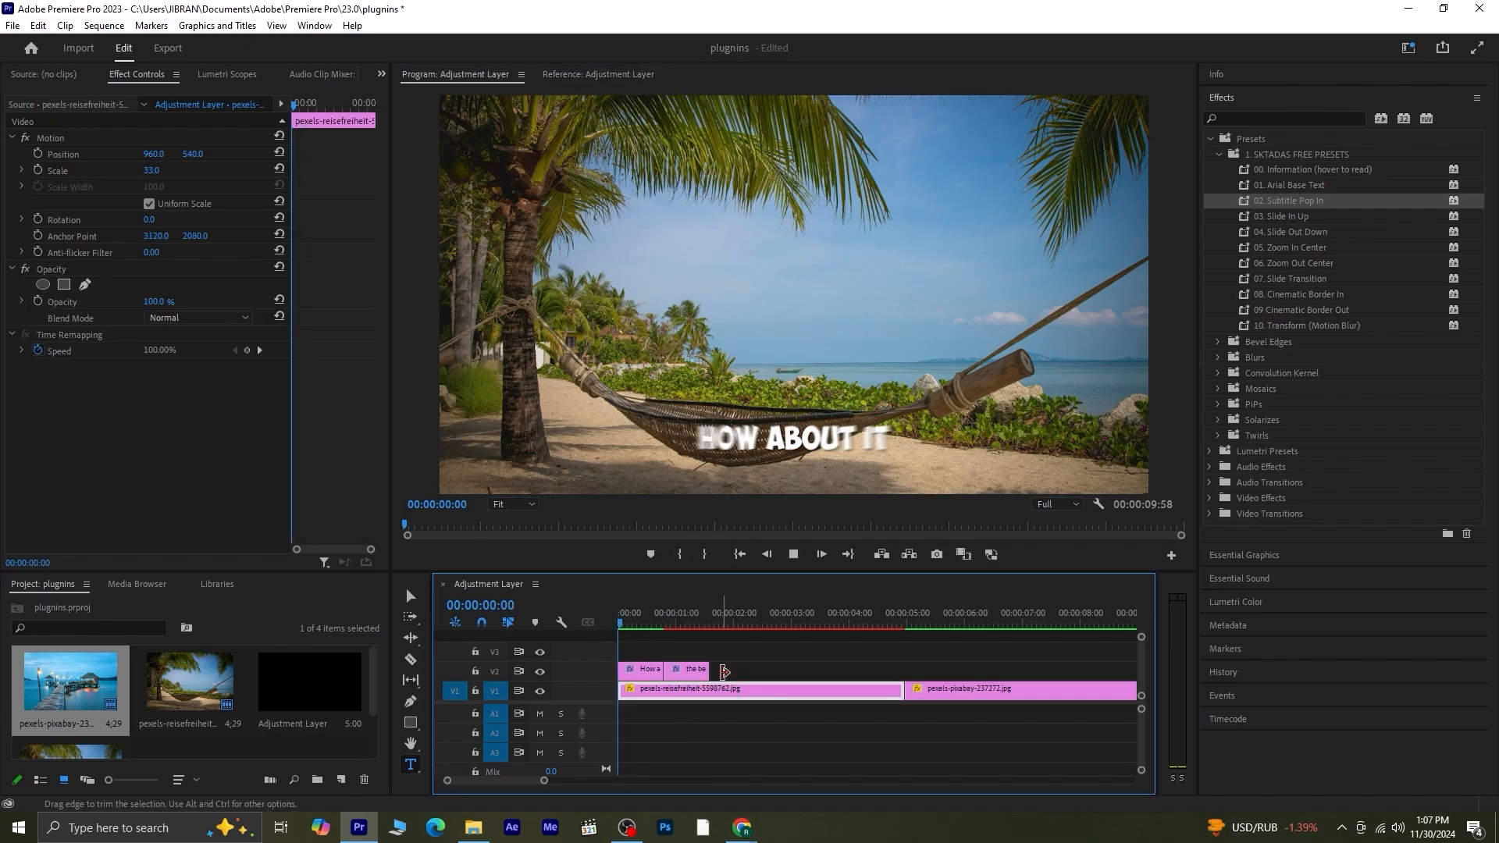
click(653, 622)
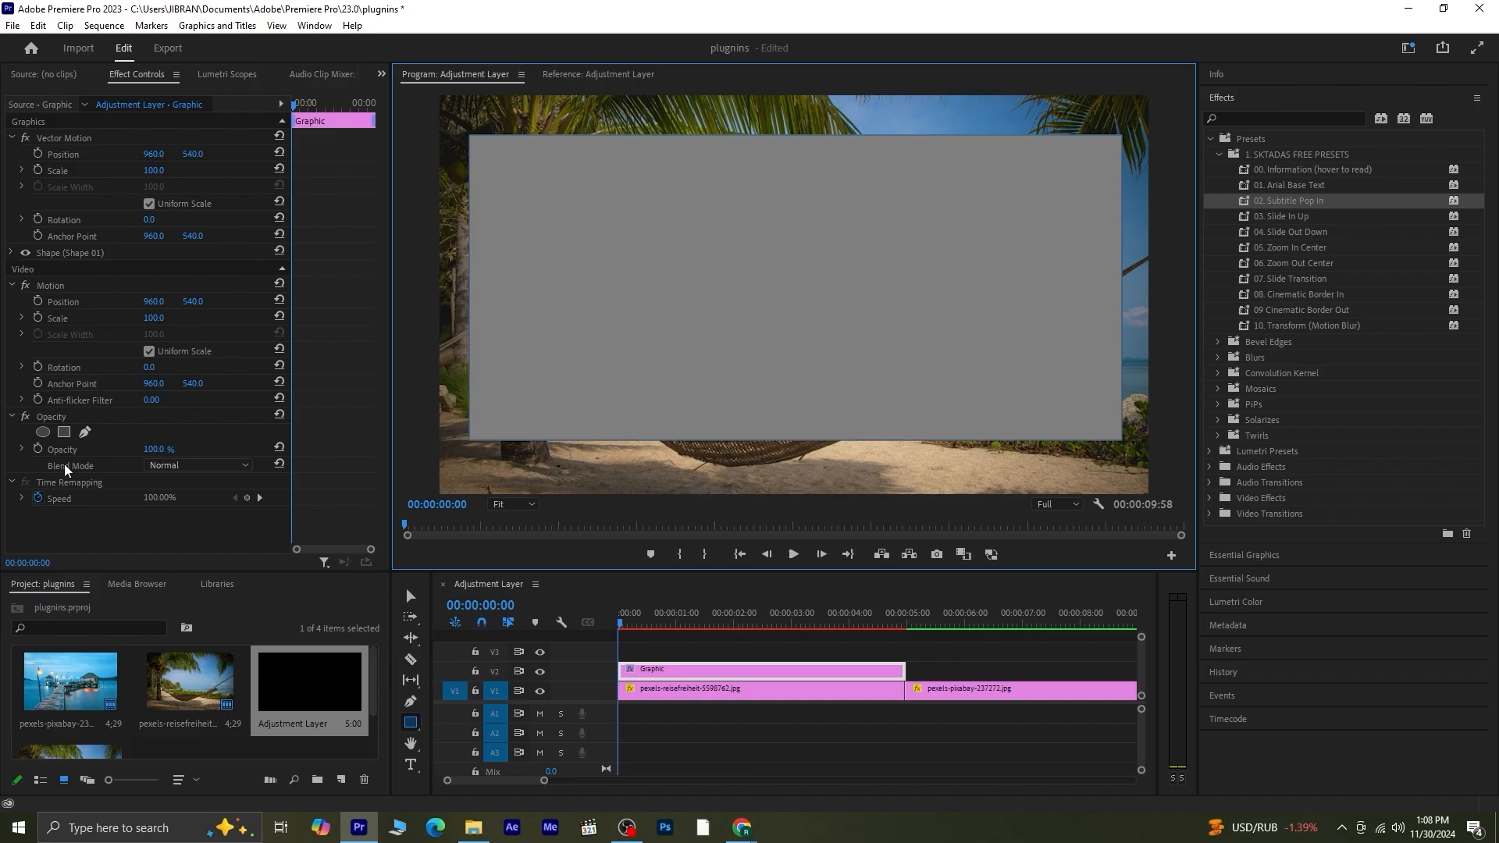
Step: Give the rectangle shape a black fill at about 53% opacity
click(10, 253)
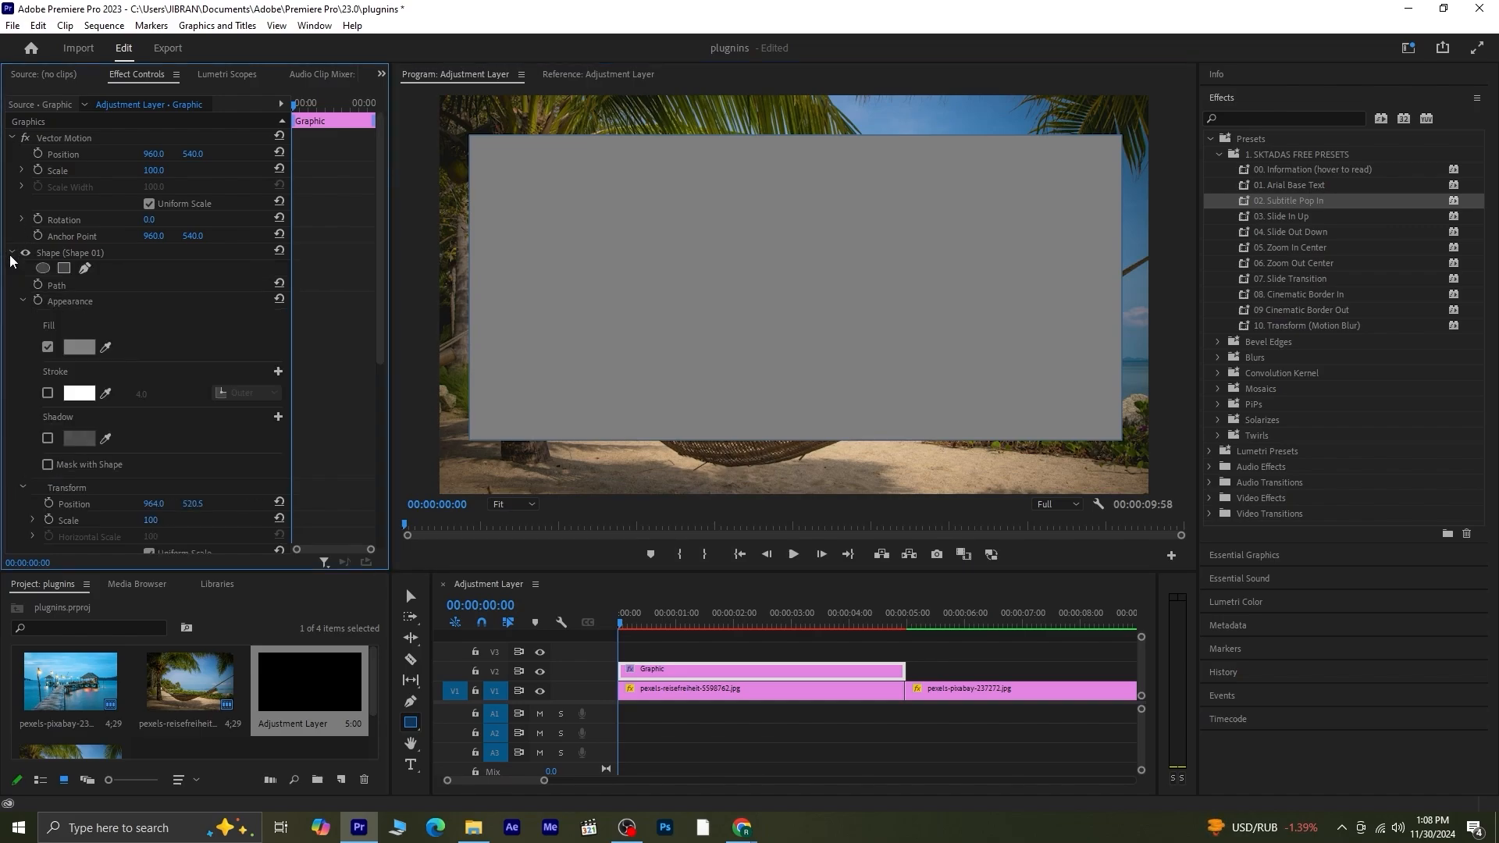
click(80, 345)
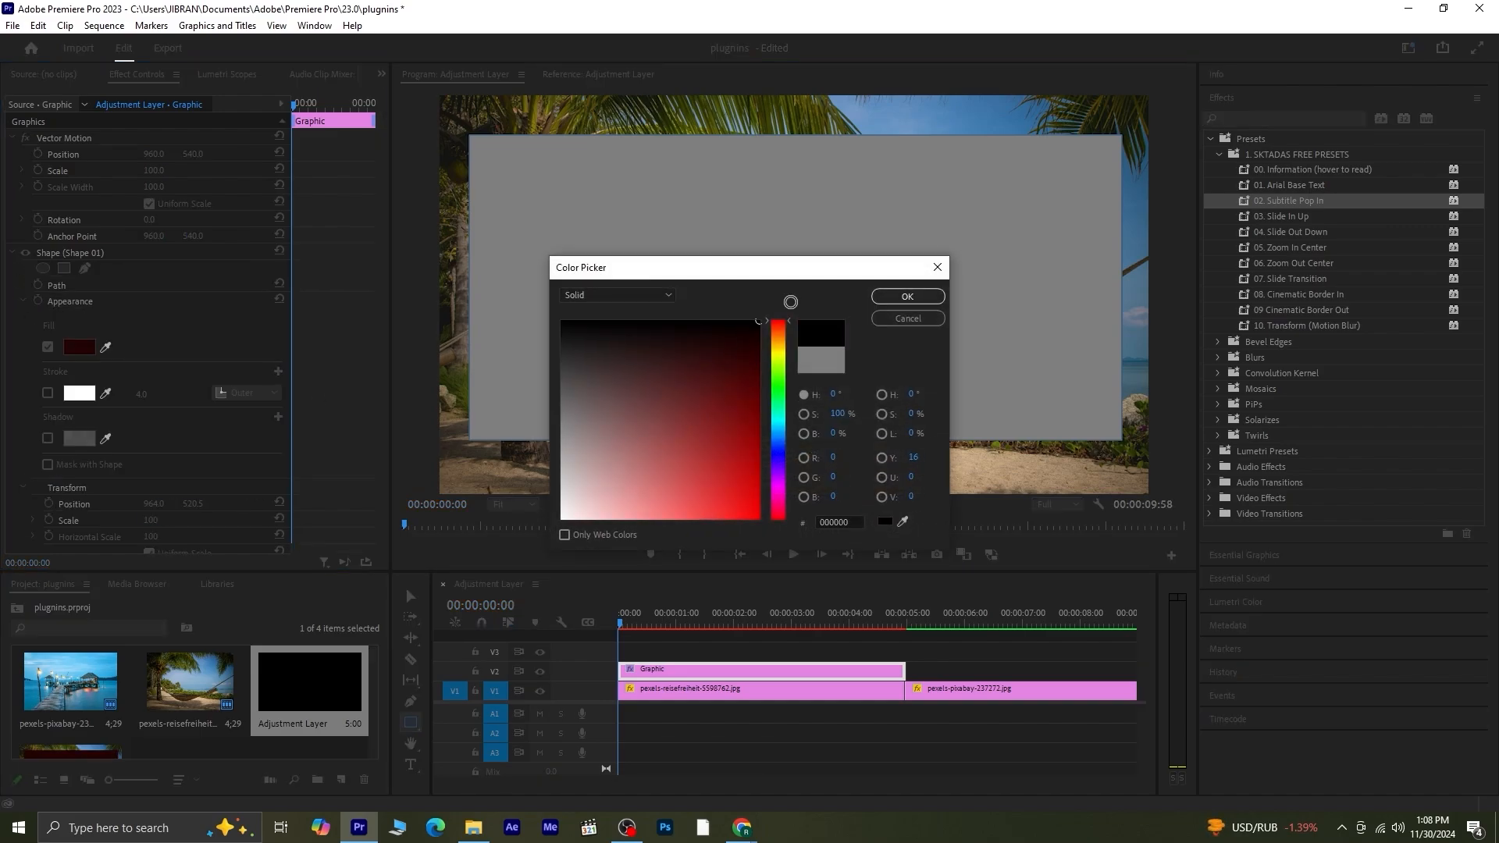
click(906, 297)
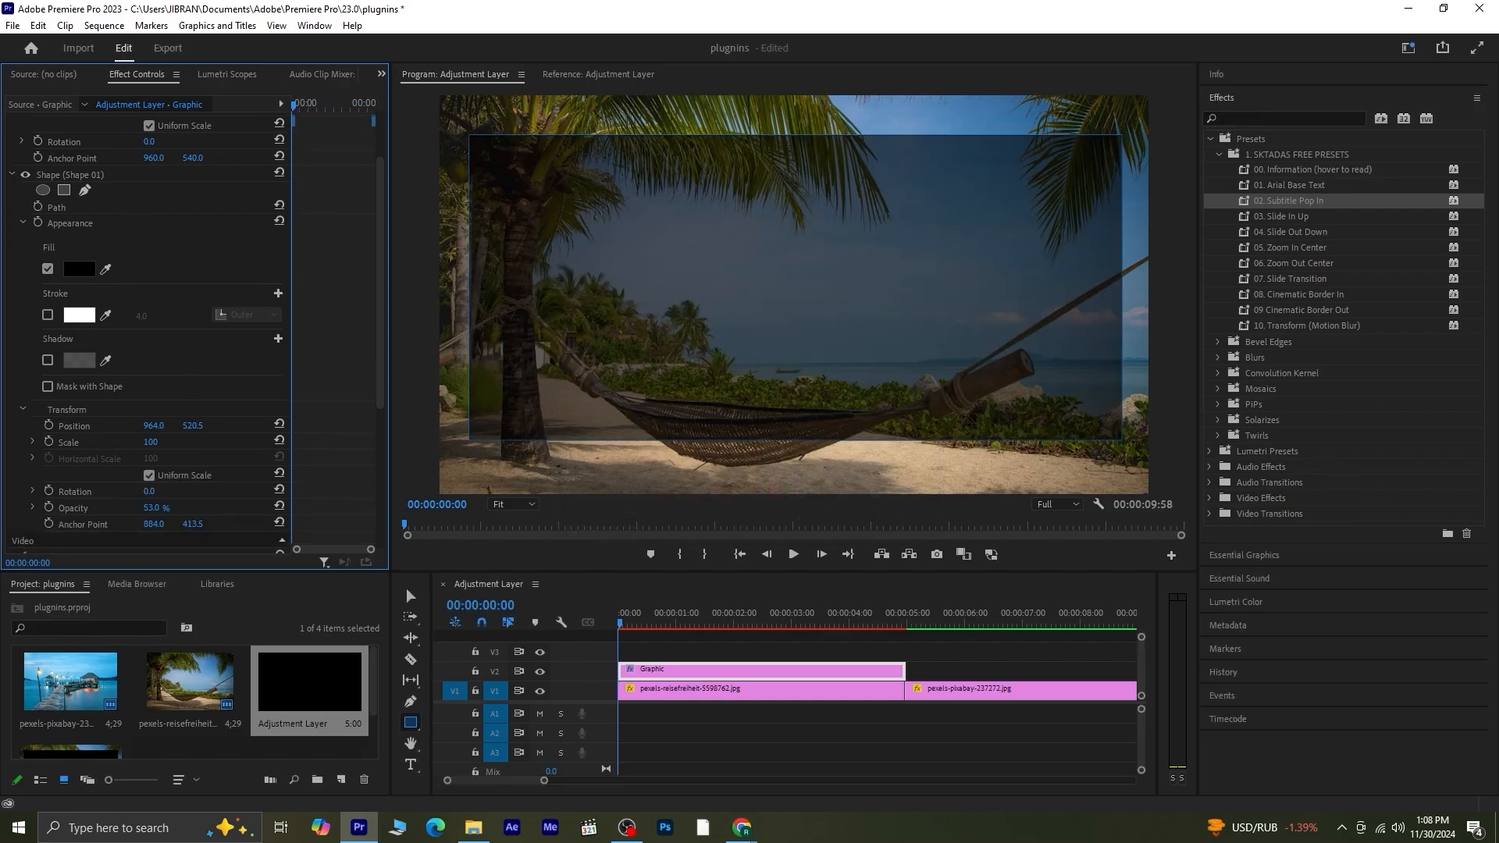
mouse_move(325, 473)
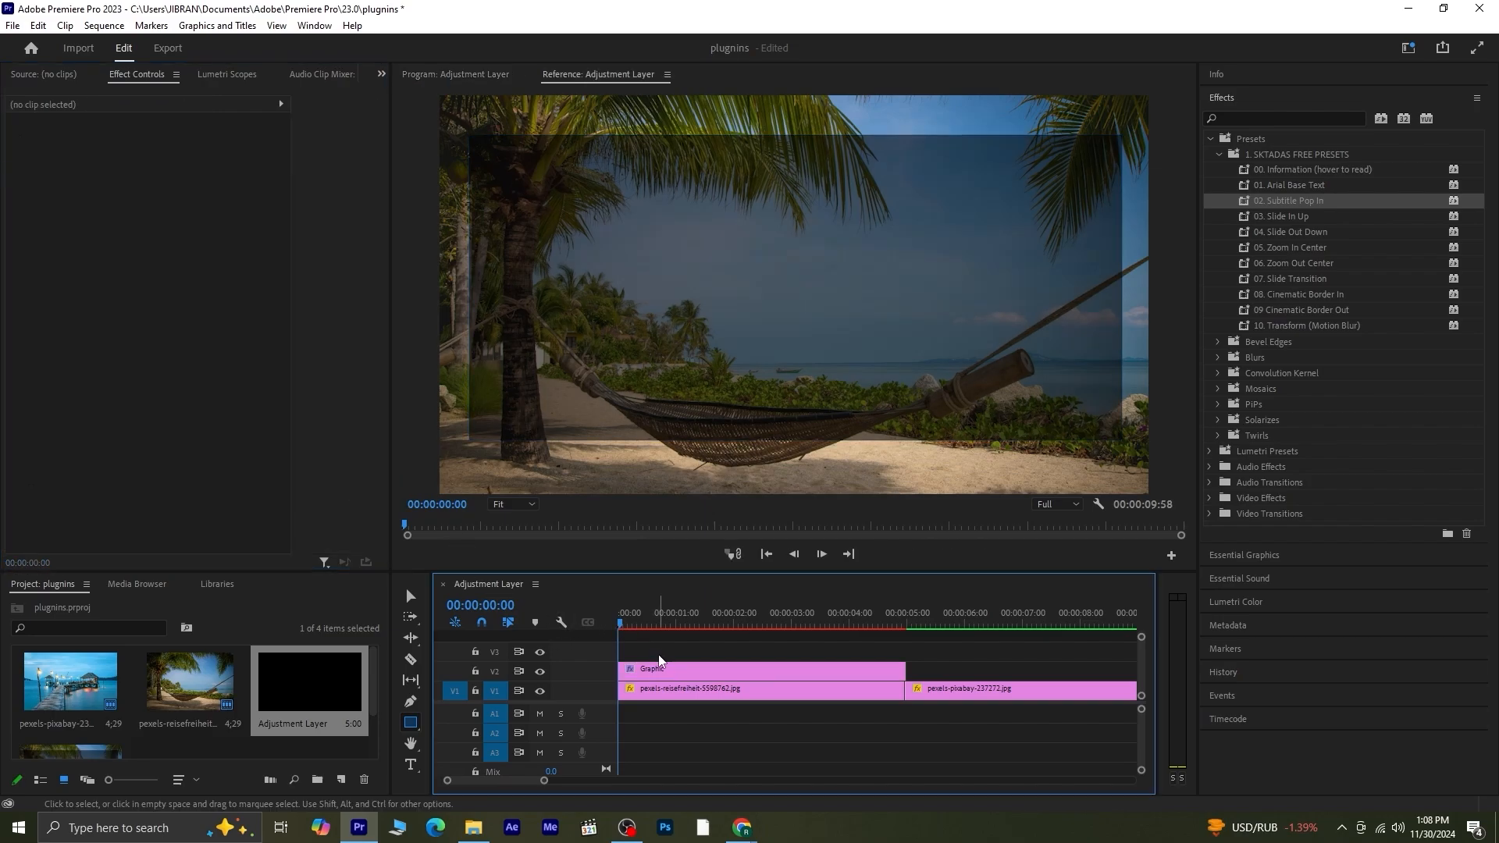
Step: Apply the 03. Slide In Up preset to the dark rectangle graphic clip
click(669, 669)
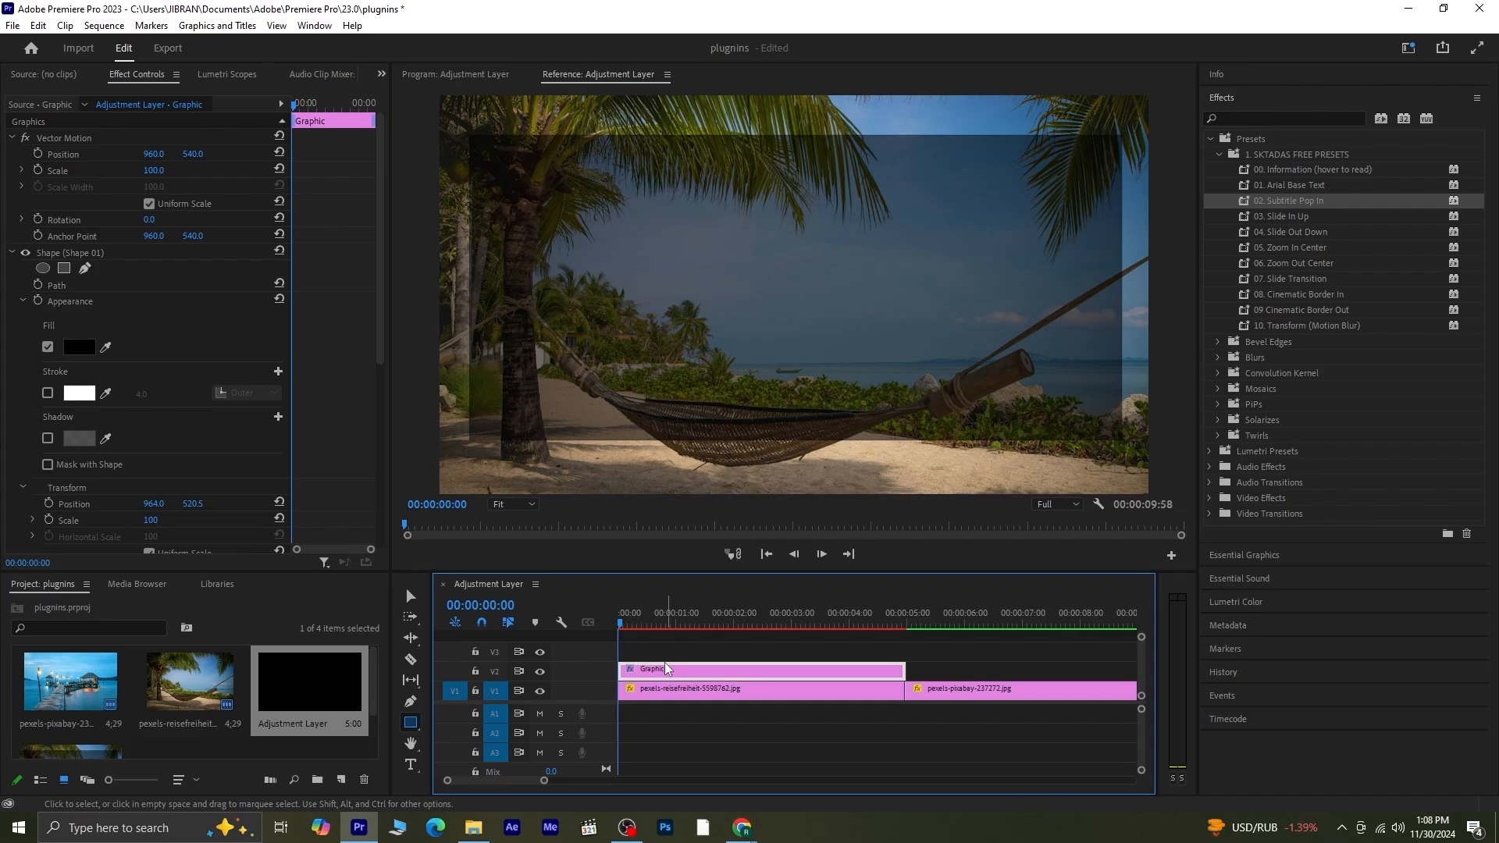
mouse_move(1303, 229)
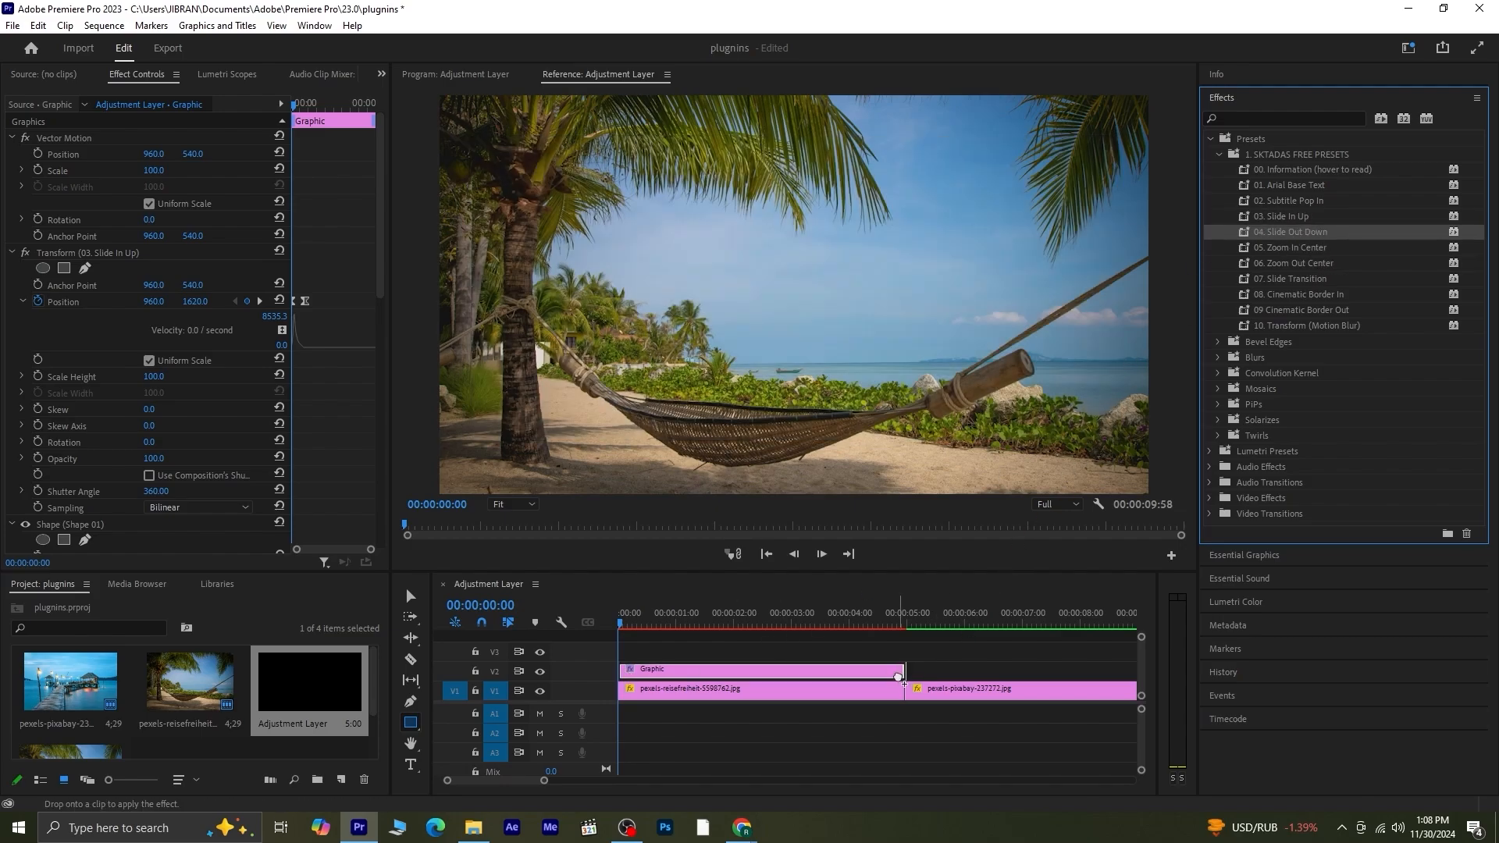
click(759, 689)
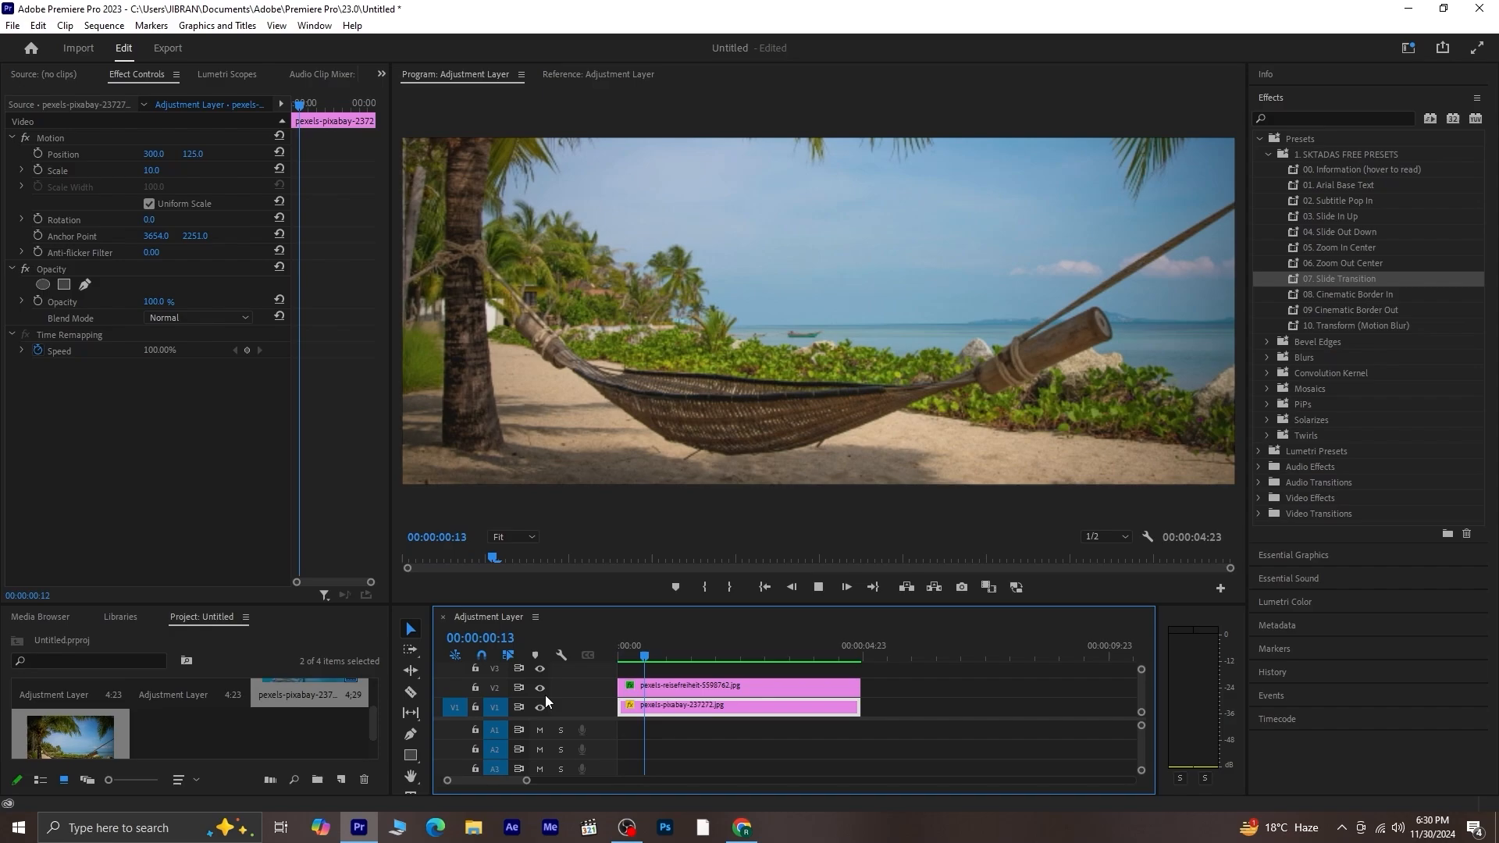
Step: Stack the hammock and pier photos on V1 and V2 in a new project
click(743, 656)
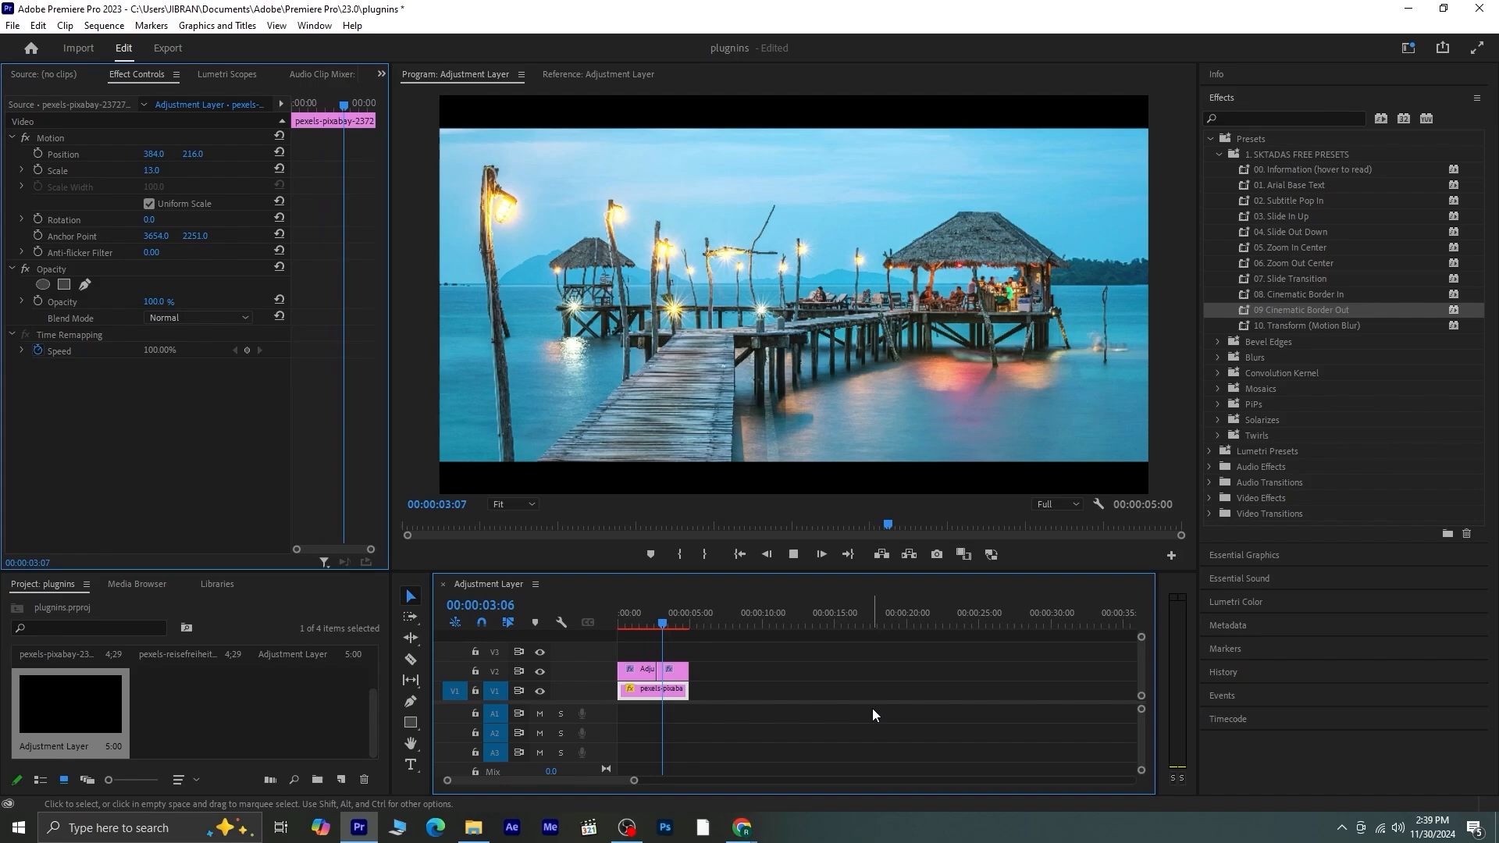
Step: Apply Cinematic Border In and Out to the pier-photo adjustment layers and preview
click(681, 625)
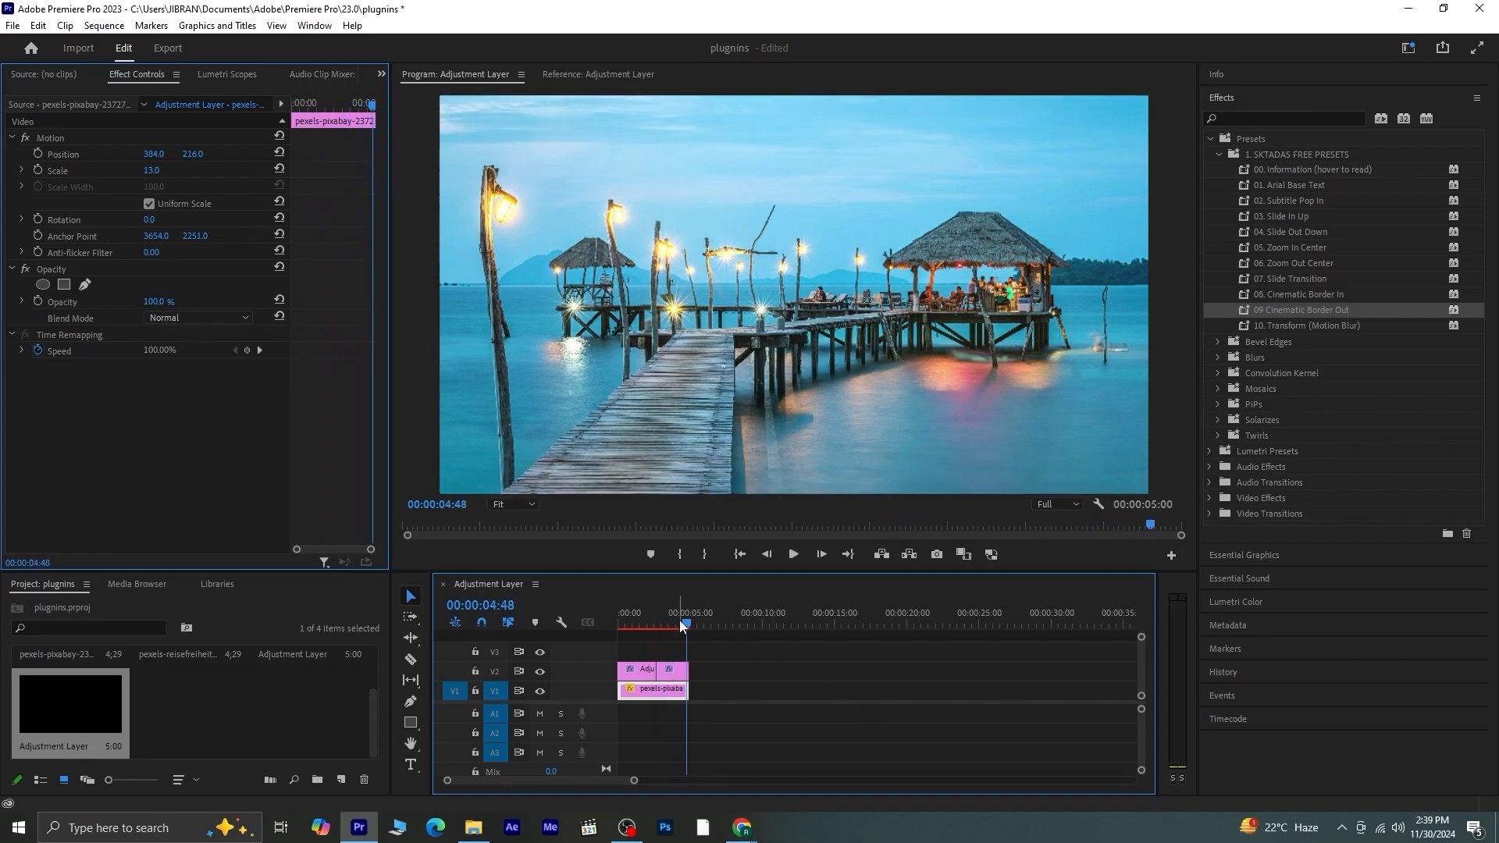